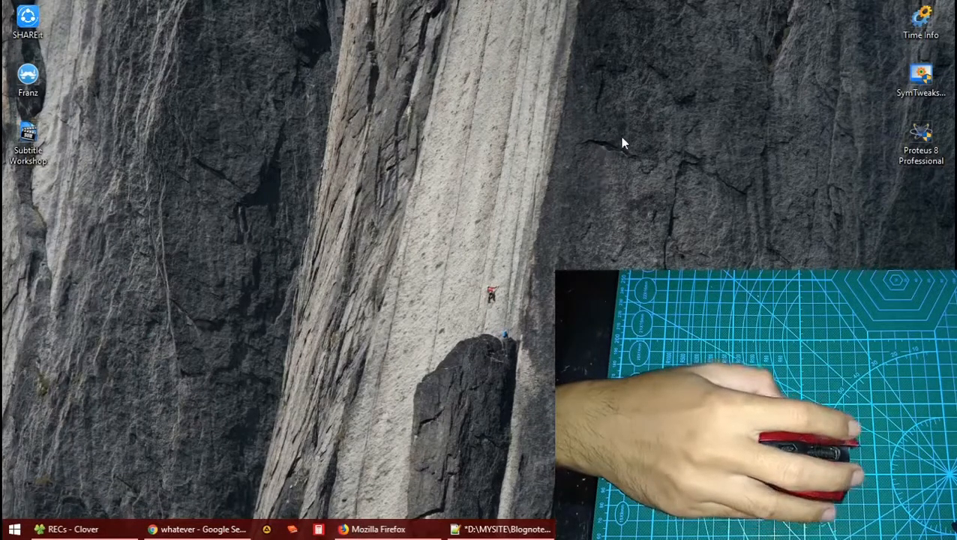
{"action": "mouse_move", "coordinate": [551, 123]}
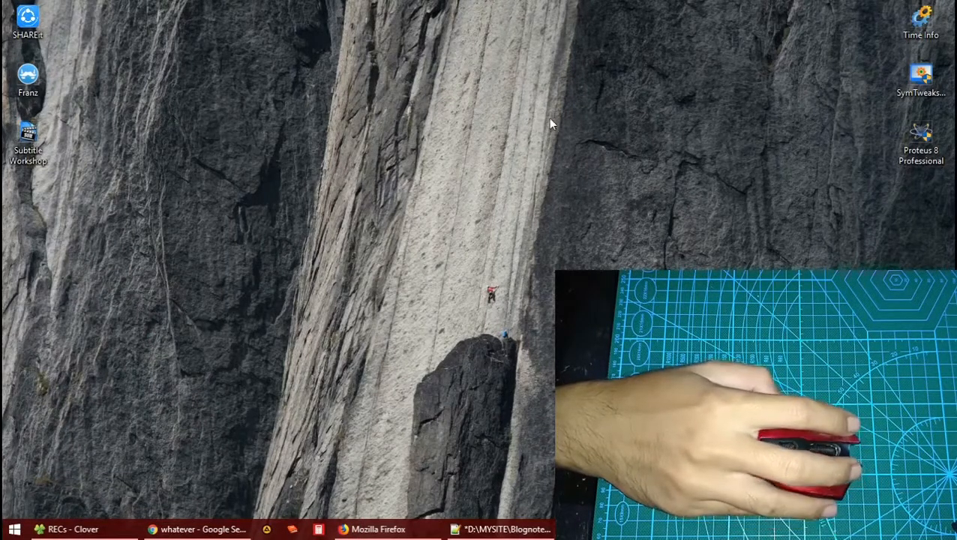
{"action": "mouse_move", "coordinate": [543, 108]}
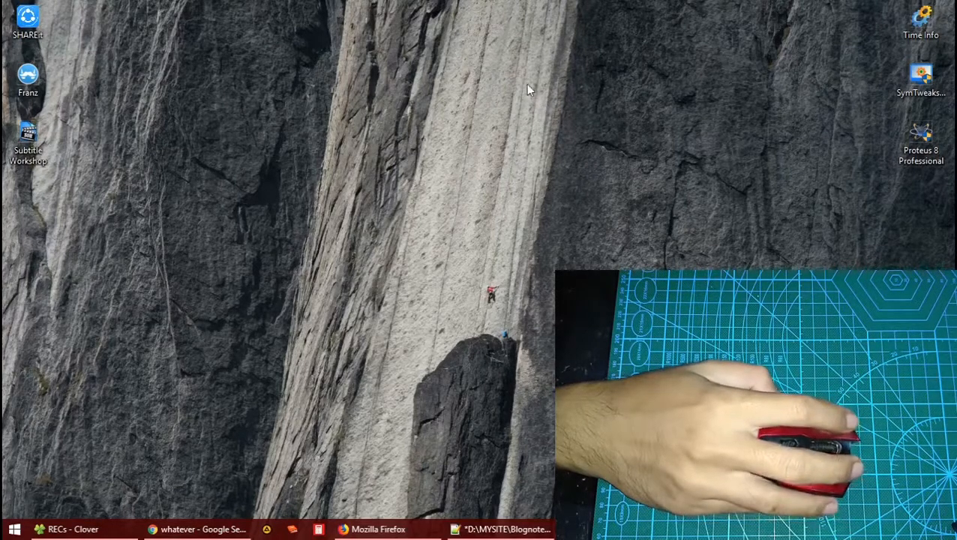
- Open the Cambridge Dictionary result for 'whatever' in a new tab and switch to it
{"action": "right_click", "coordinate": [519, 90]}
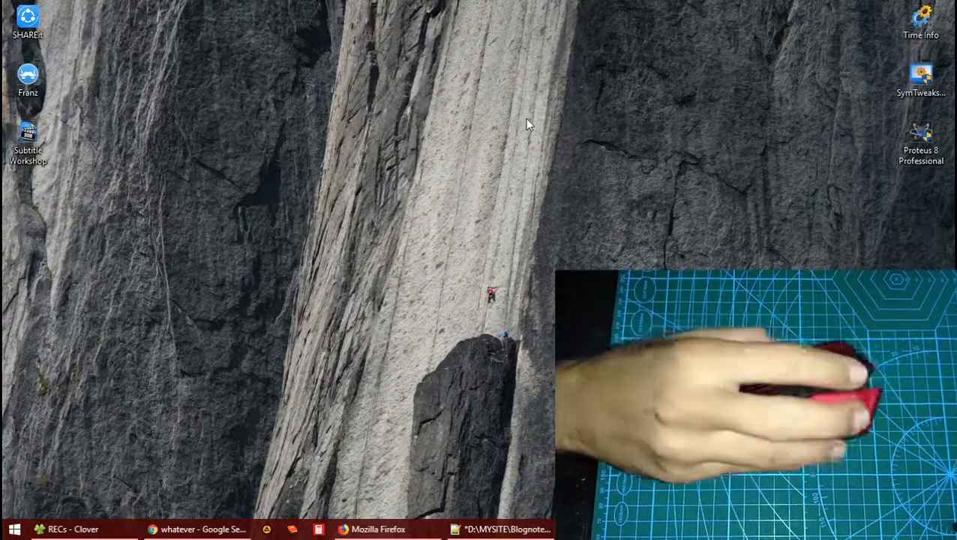
{"action": "mouse_move", "coordinate": [545, 173]}
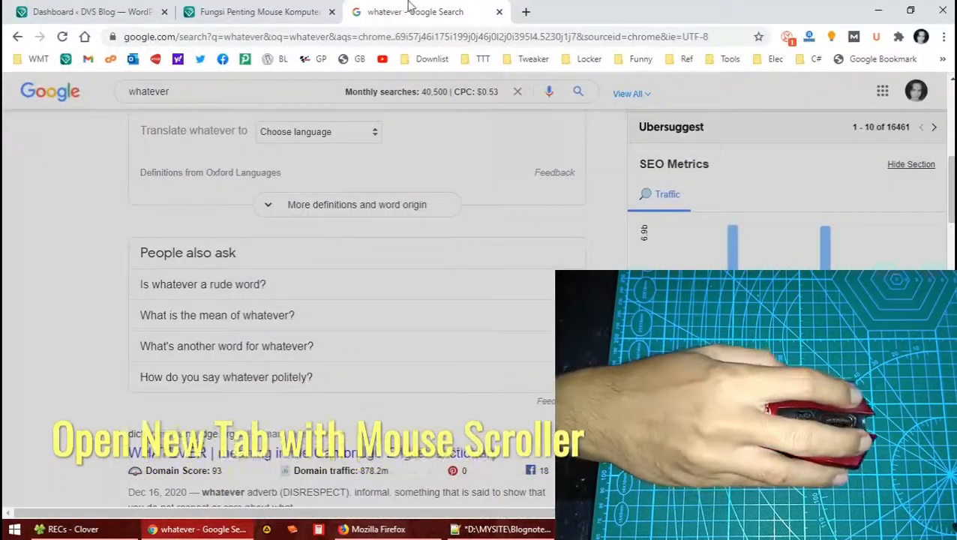
{"action": "scroll", "scroll_direction": "down", "scroll_amount": 3}
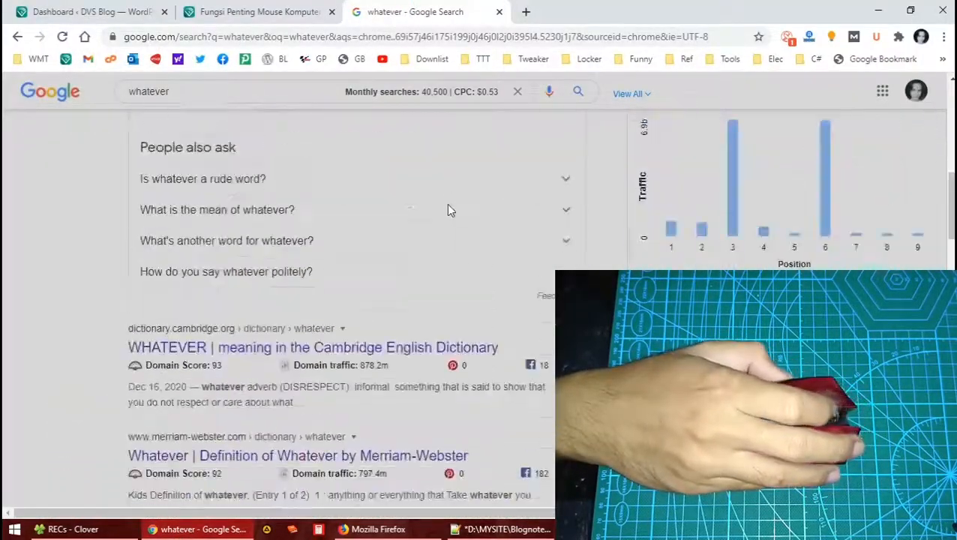
{"action": "scroll", "scroll_direction": "up", "scroll_amount": 3}
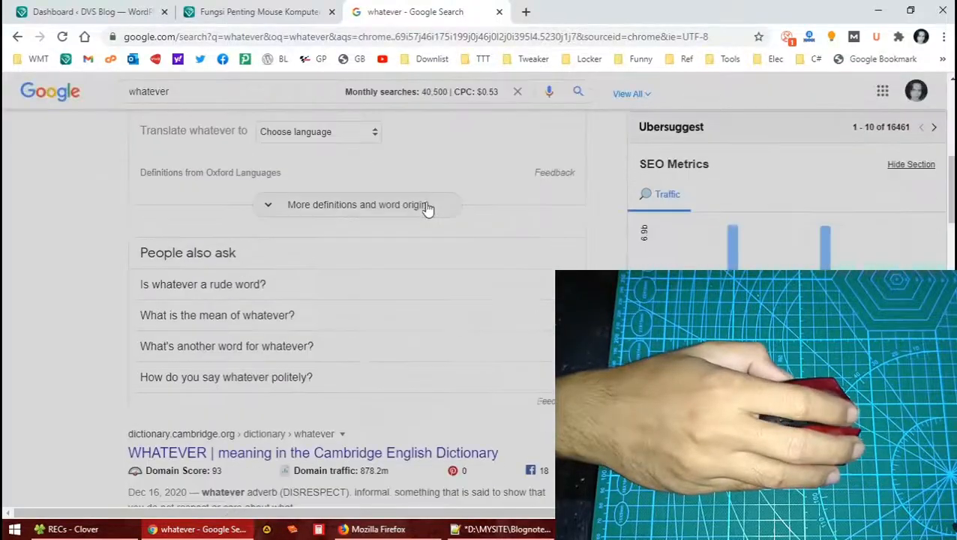
{"action": "scroll", "scroll_direction": "down", "scroll_amount": 3}
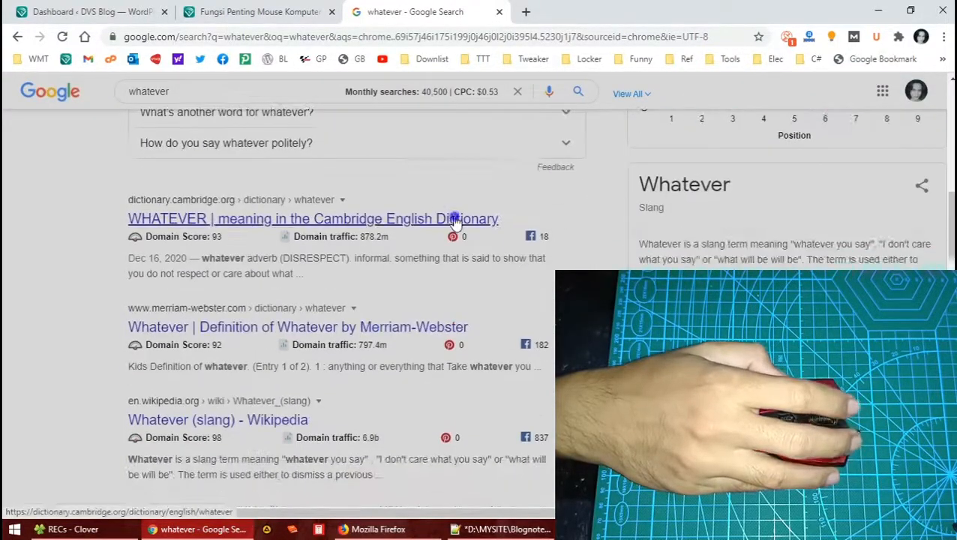
{"action": "right_click", "coordinate": [454, 218]}
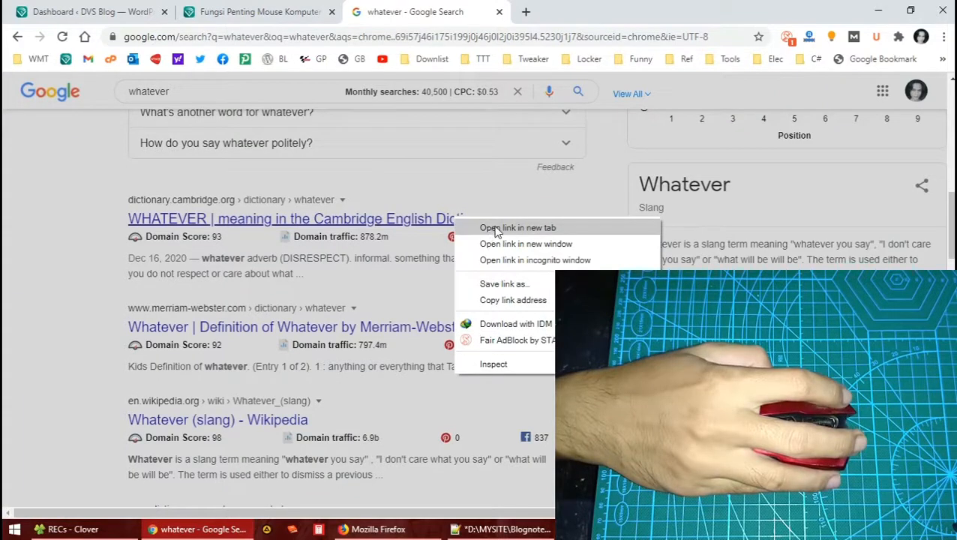
{"action": "mouse_move", "coordinate": [545, 231]}
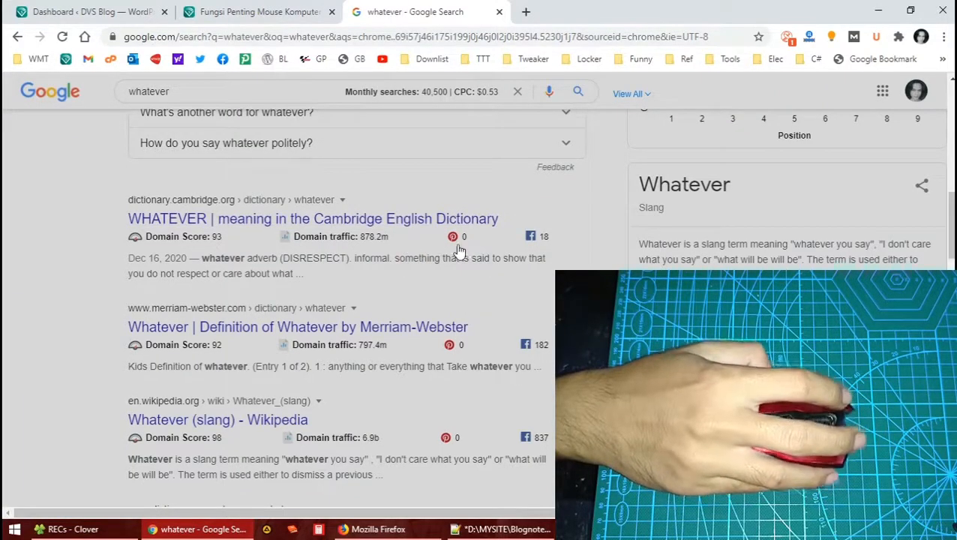
{"action": "mouse_move", "coordinate": [467, 245]}
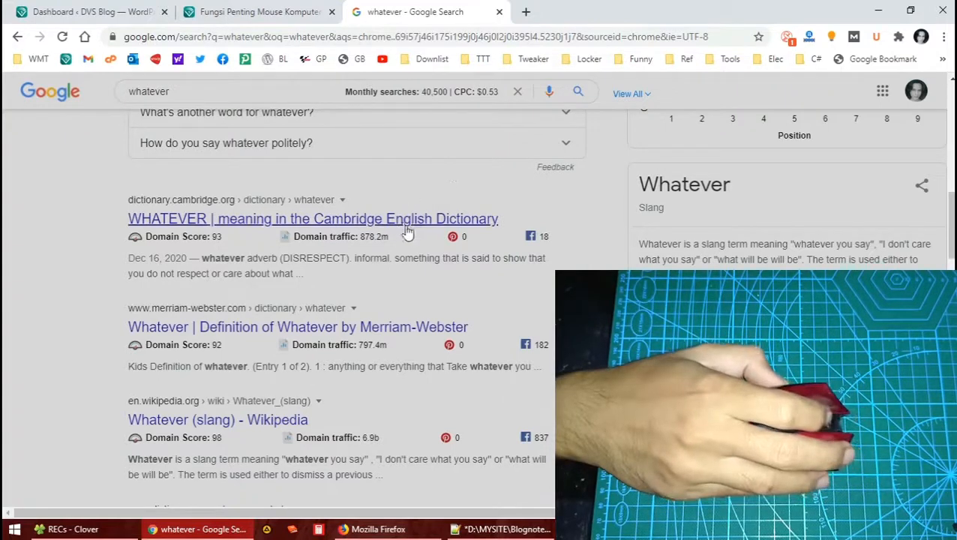
{"action": "left_click", "coordinate": [313, 218]}
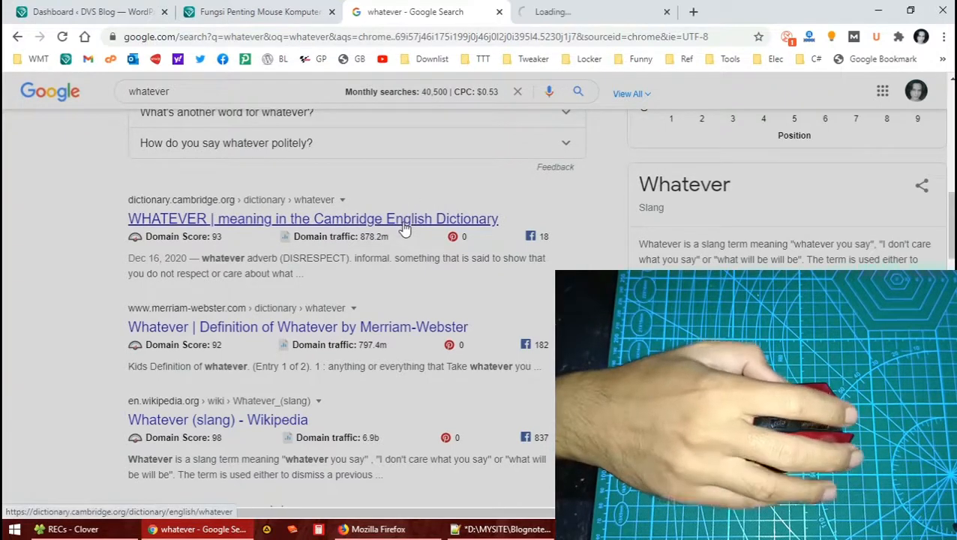
{"action": "left_click", "coordinate": [312, 218]}
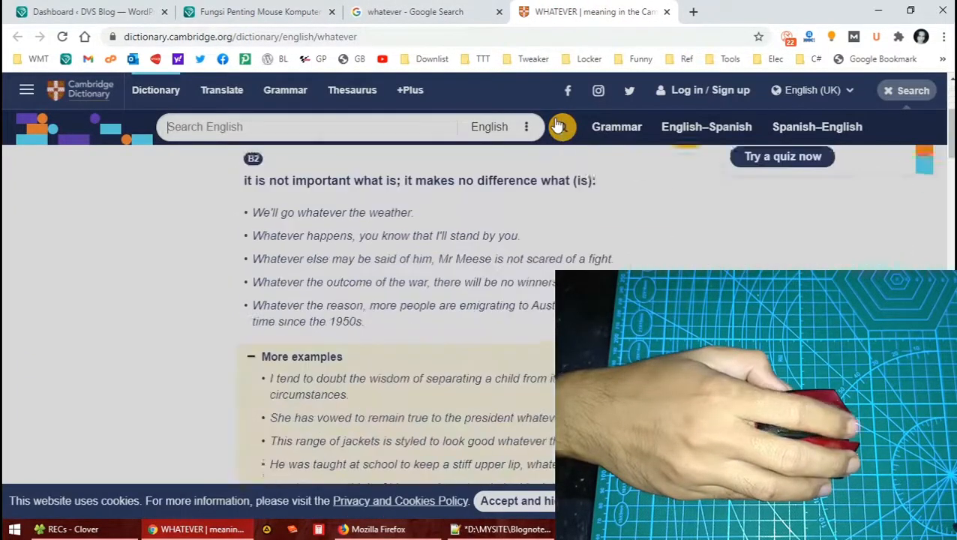
{"action": "scroll", "scroll_direction": "down", "scroll_amount": 3}
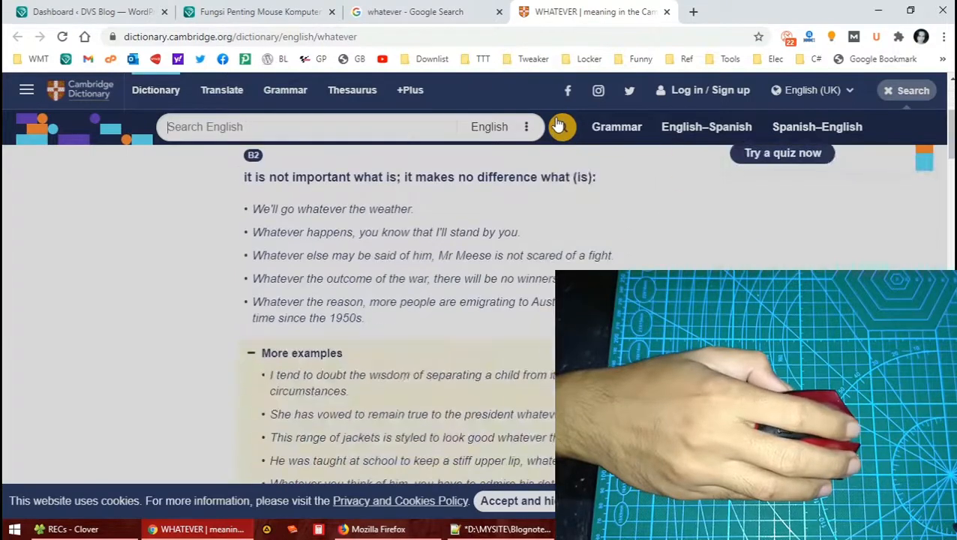
{"action": "scroll", "scroll_direction": "down", "scroll_amount": 3}
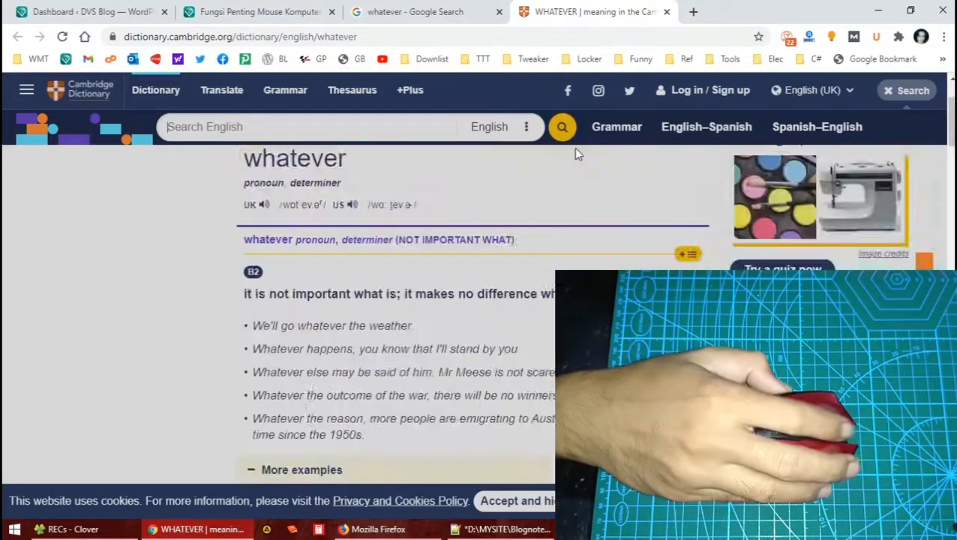
{"action": "mouse_move", "coordinate": [637, 200]}
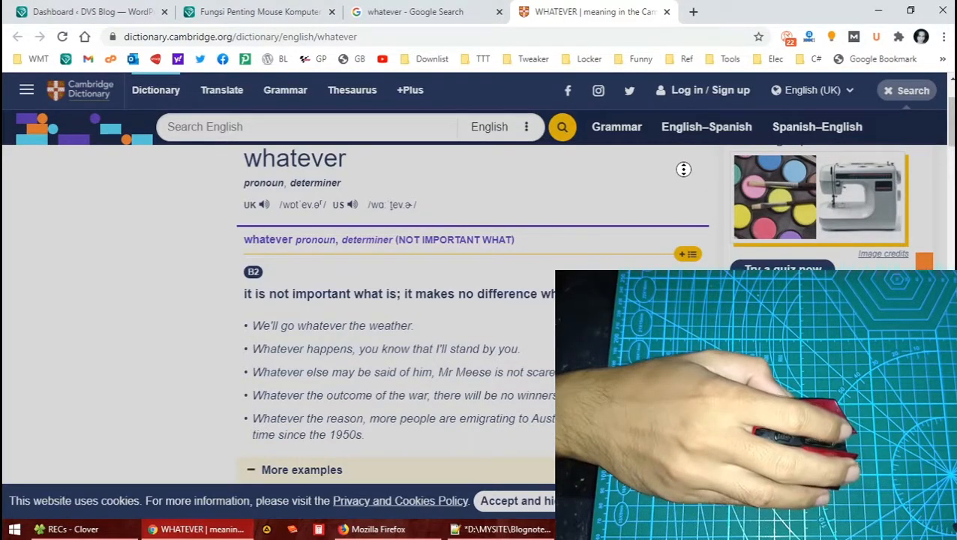
{"action": "scroll", "scroll_direction": "down", "scroll_amount": 3}
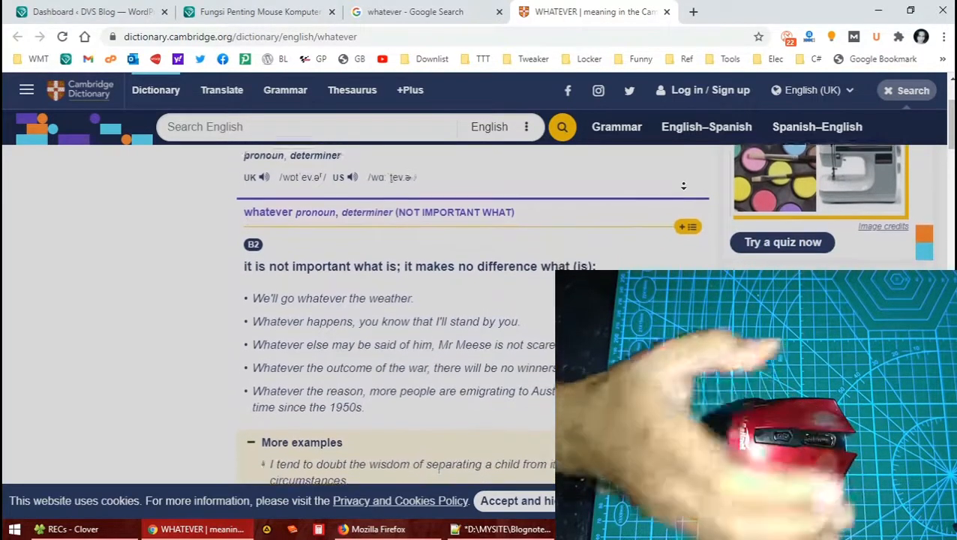
{"action": "scroll", "scroll_direction": "down", "scroll_amount": 3}
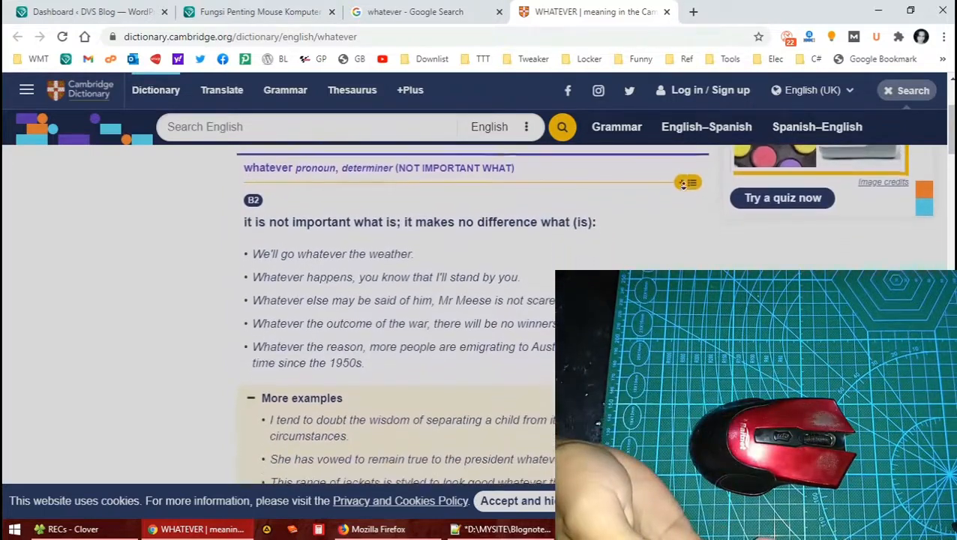
{"action": "scroll", "scroll_direction": "down", "scroll_amount": 3}
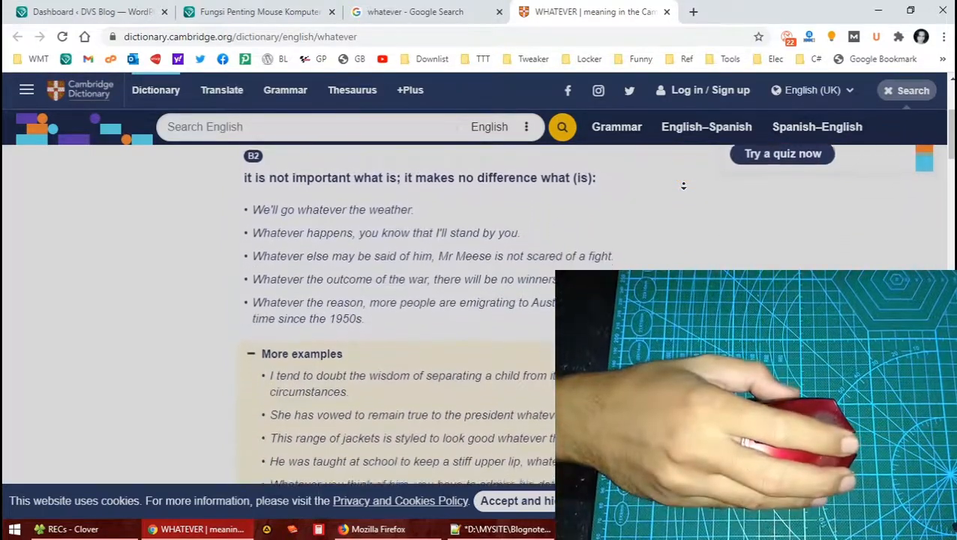
{"action": "scroll", "scroll_direction": "down", "scroll_amount": 3}
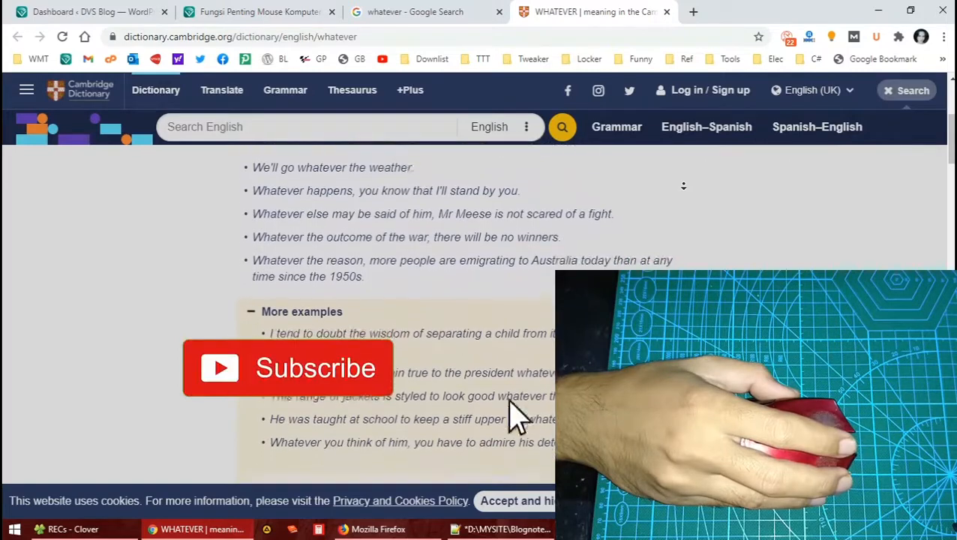
{"action": "scroll", "scroll_direction": "down", "scroll_amount": 3}
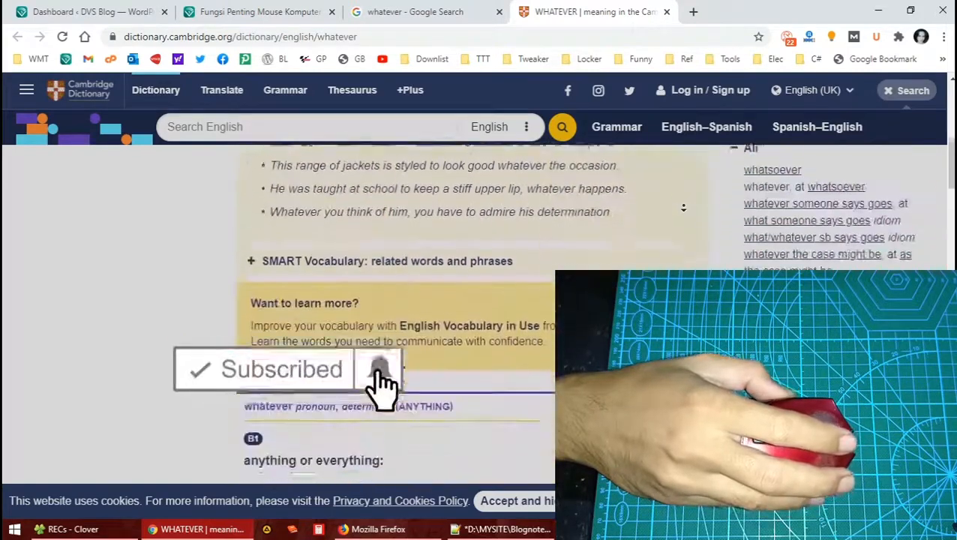
{"action": "scroll", "scroll_direction": "up", "scroll_amount": 3}
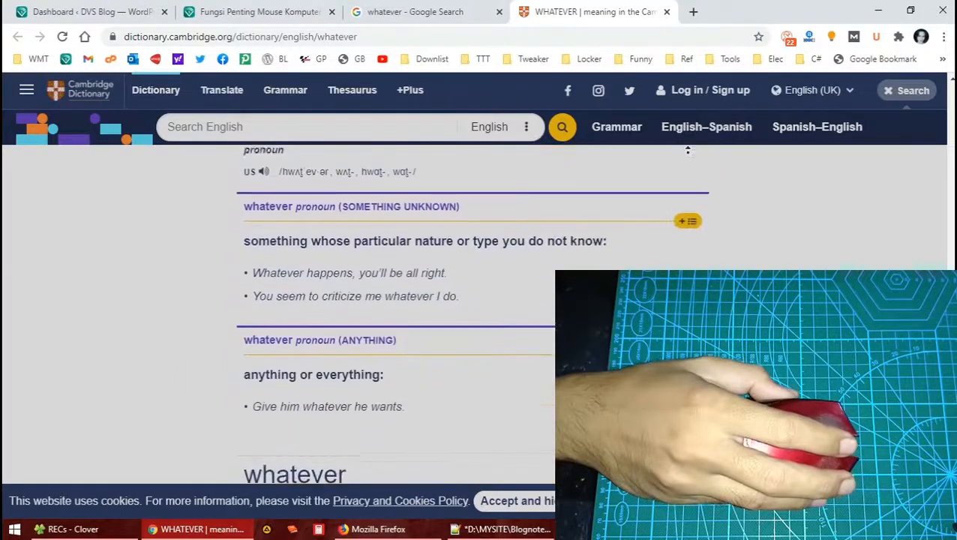
{"action": "scroll", "scroll_direction": "down", "scroll_amount": 3}
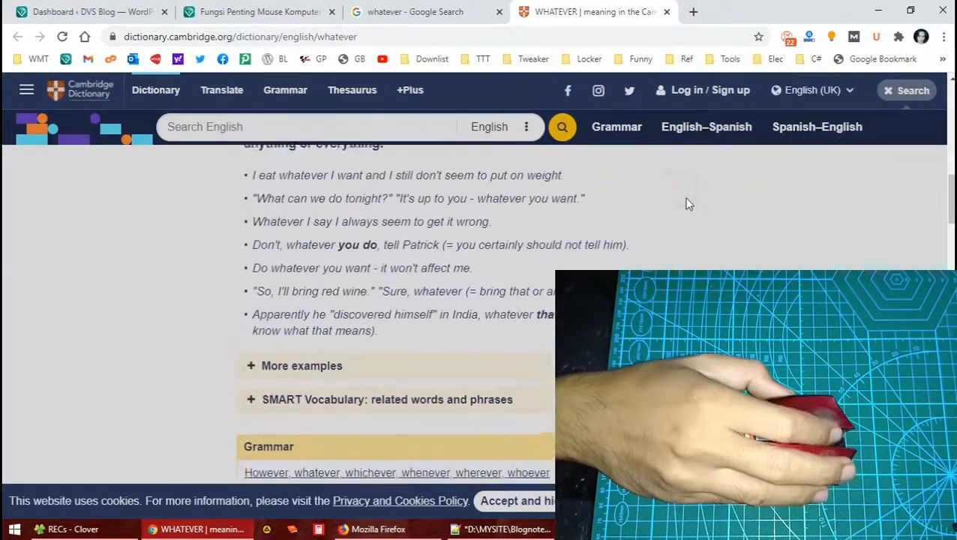
{"action": "scroll", "scroll_direction": "up", "scroll_amount": 3}
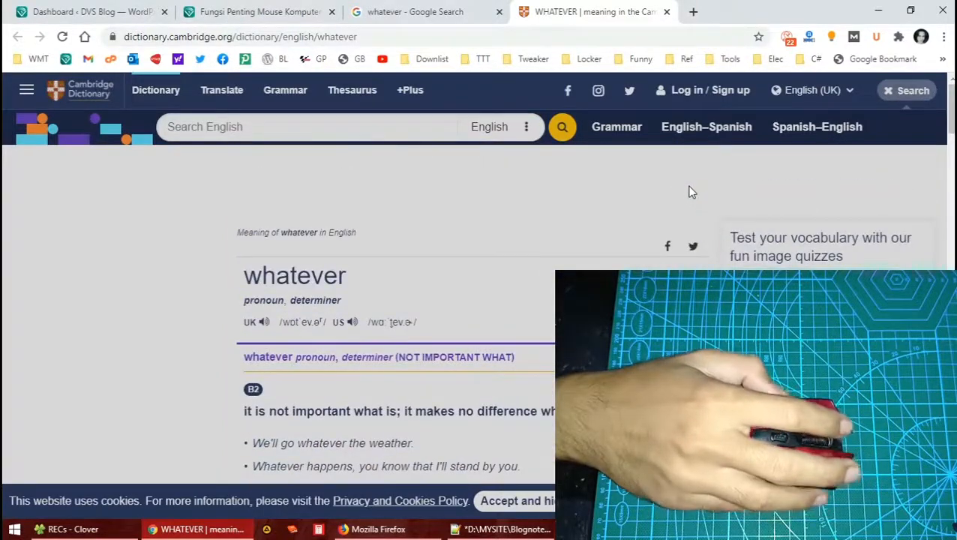
{"action": "mouse_move", "coordinate": [684, 160]}
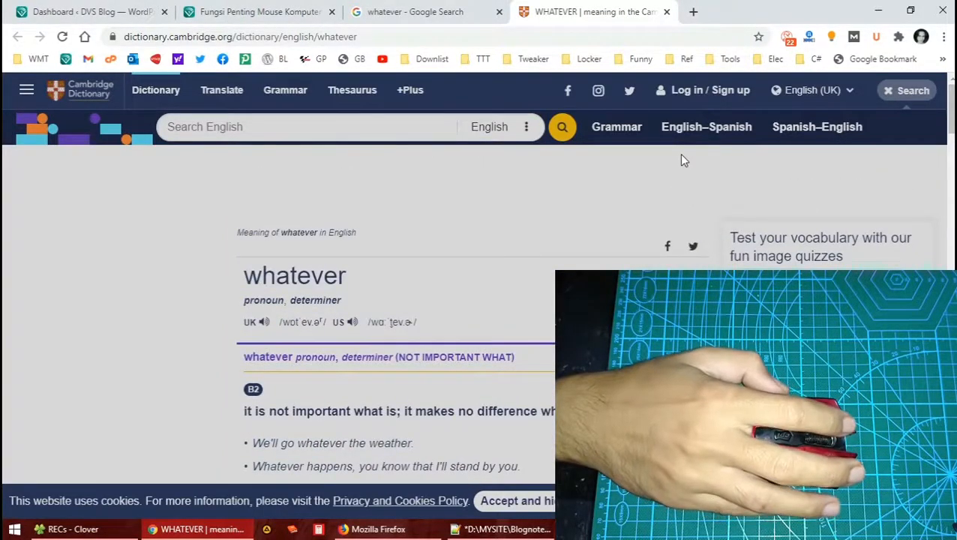
{"action": "mouse_move", "coordinate": [710, 176]}
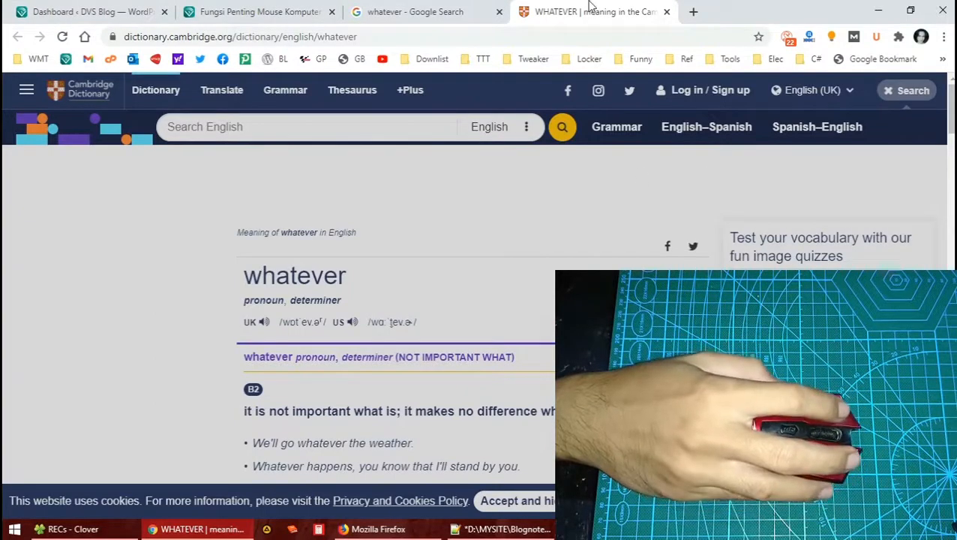
{"action": "mouse_move", "coordinate": [597, 111]}
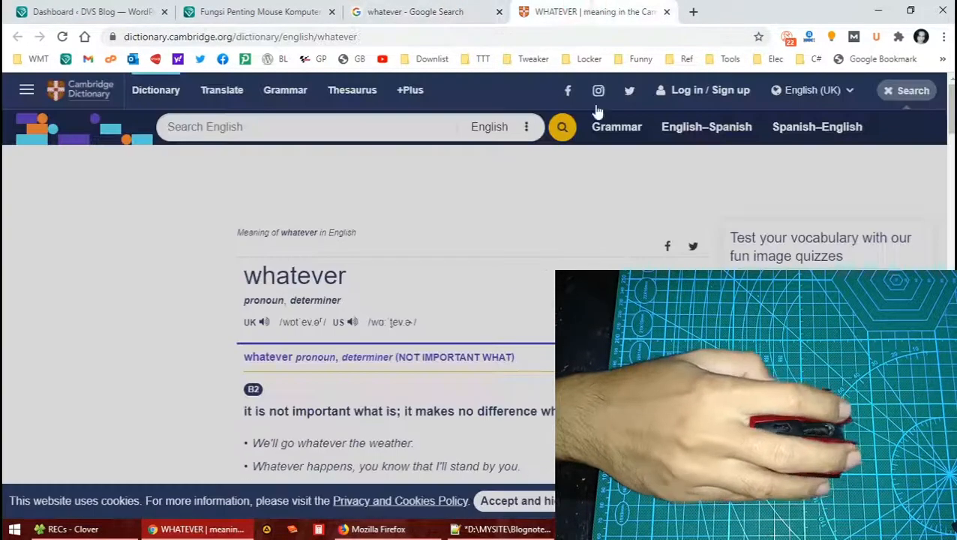
{"action": "mouse_move", "coordinate": [595, 198]}
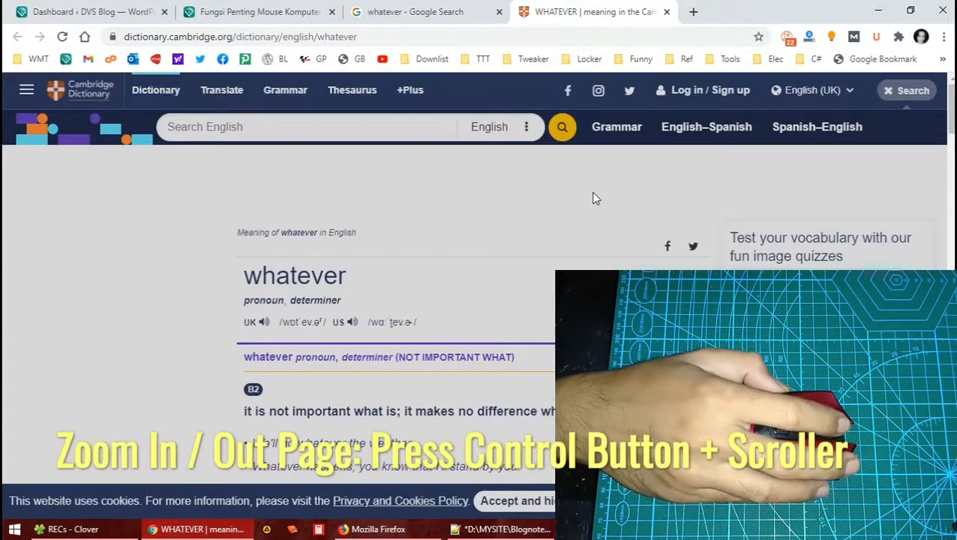
{"action": "mouse_move", "coordinate": [615, 201]}
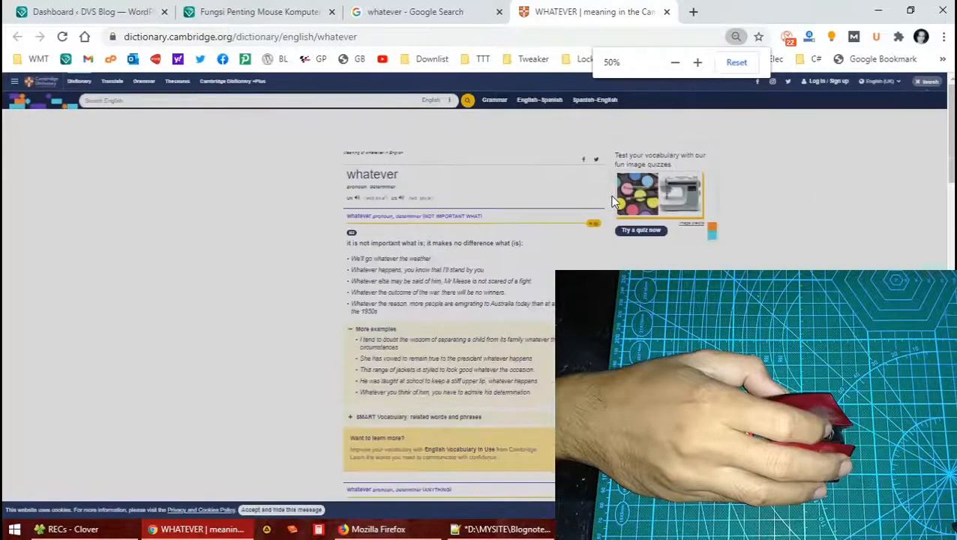
{"action": "left_click", "coordinate": [696, 62]}
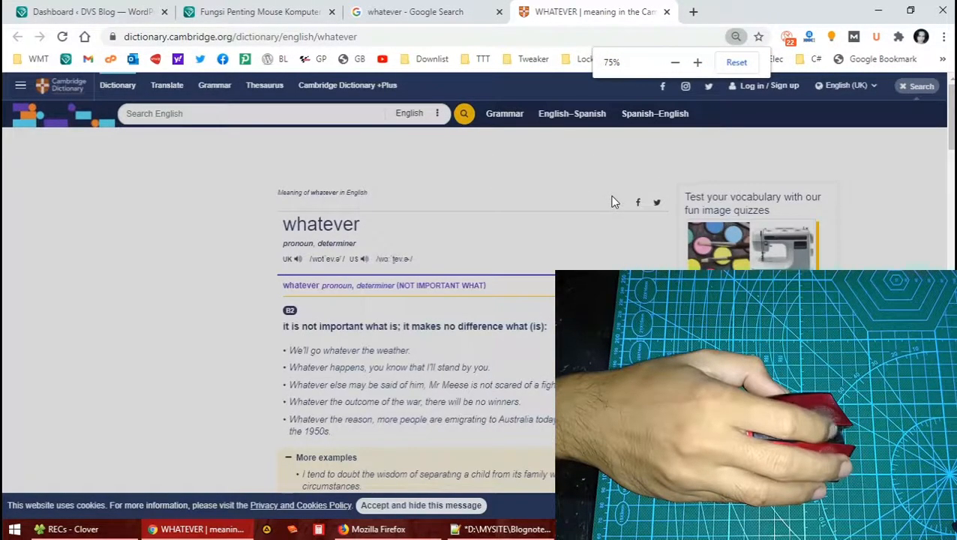
{"action": "left_click", "coordinate": [697, 63]}
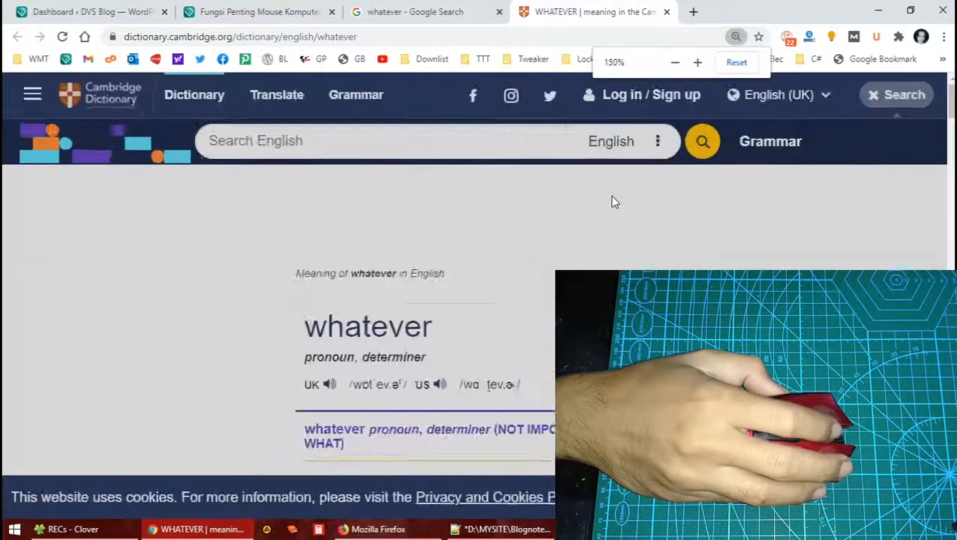
{"action": "left_click", "coordinate": [674, 63]}
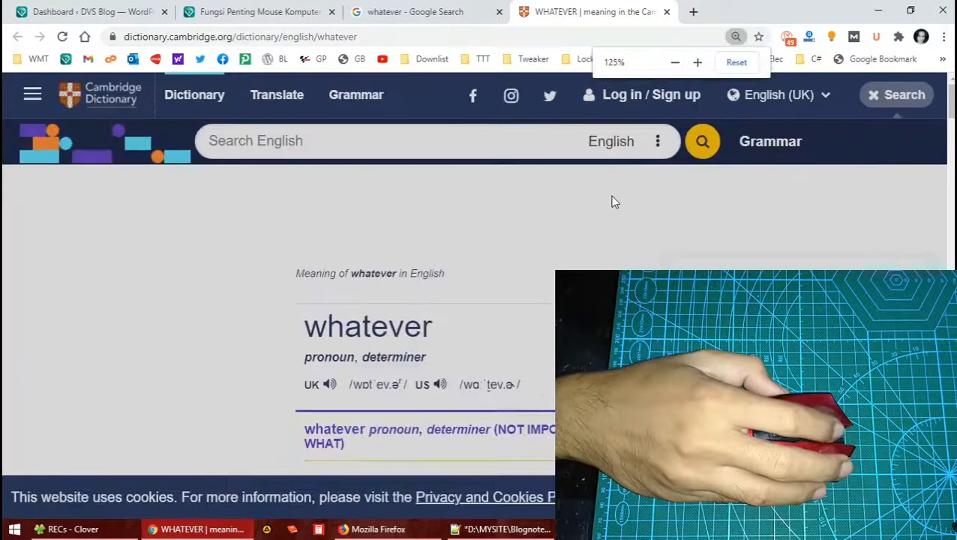
{"action": "left_click", "coordinate": [674, 62]}
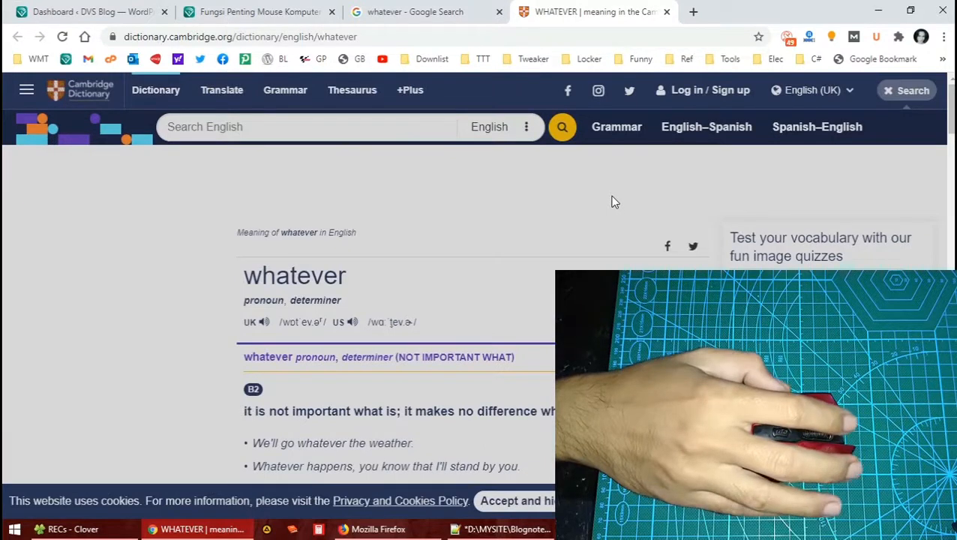
{"action": "mouse_move", "coordinate": [619, 198]}
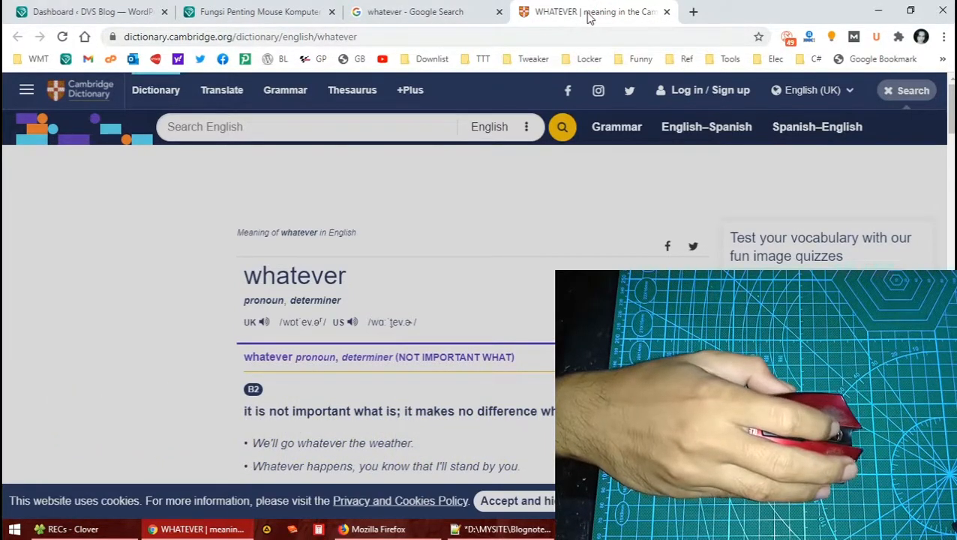
{"action": "mouse_move", "coordinate": [588, 15]}
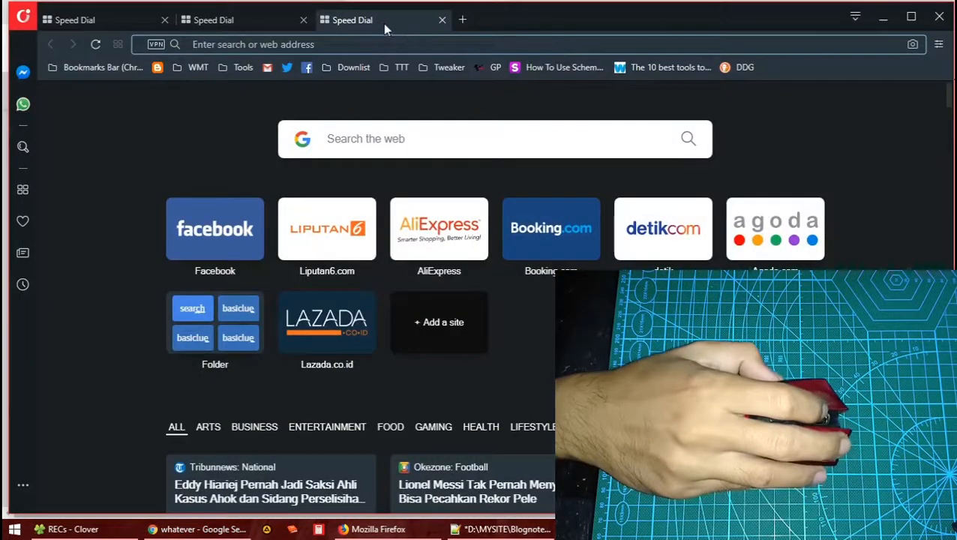
- Close the WHATEVER Cambridge Dictionary tab in Chrome
{"action": "left_click", "coordinate": [441, 19]}
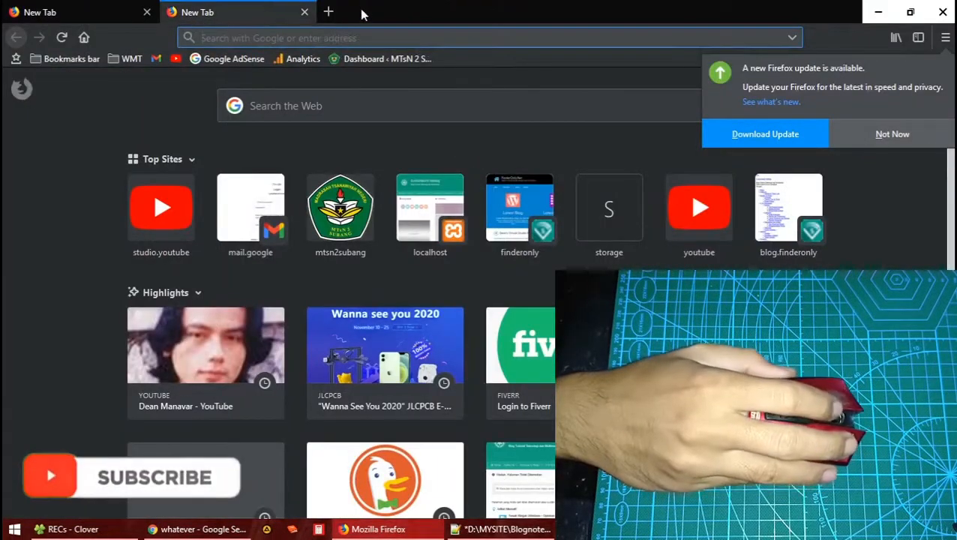
{"action": "left_click", "coordinate": [304, 12]}
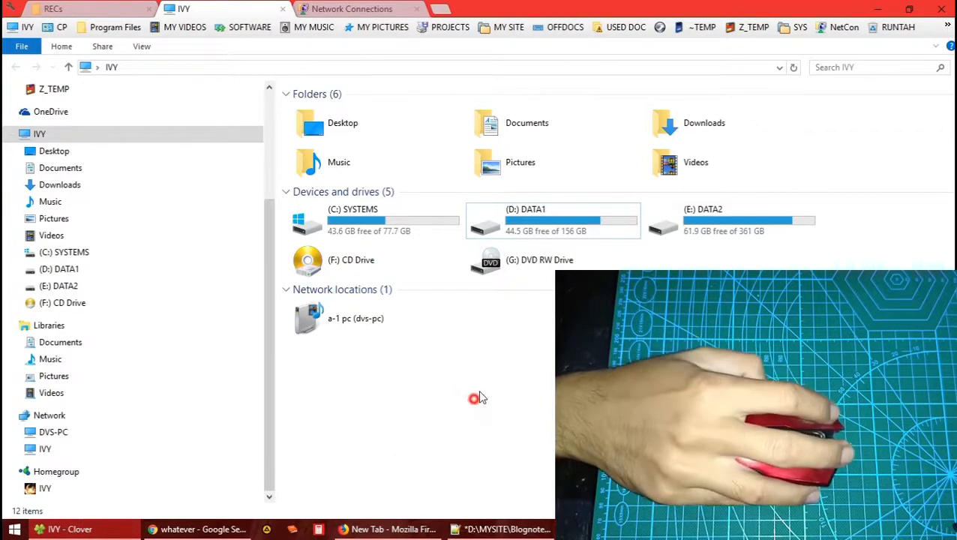
- Close Clover's Network Connections tab, leaving This PC's folders and drives shown
{"action": "left_click", "coordinate": [416, 8]}
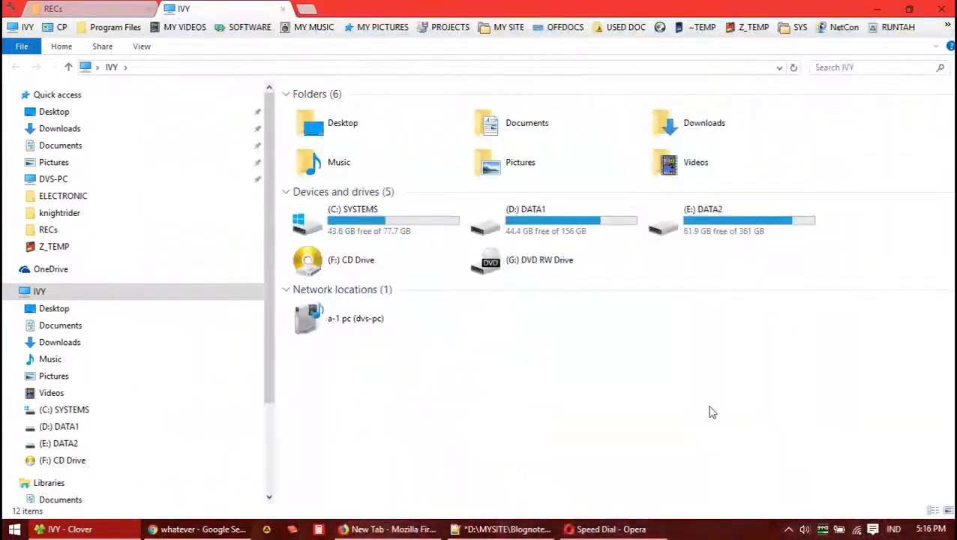
{"action": "mouse_move", "coordinate": [806, 517]}
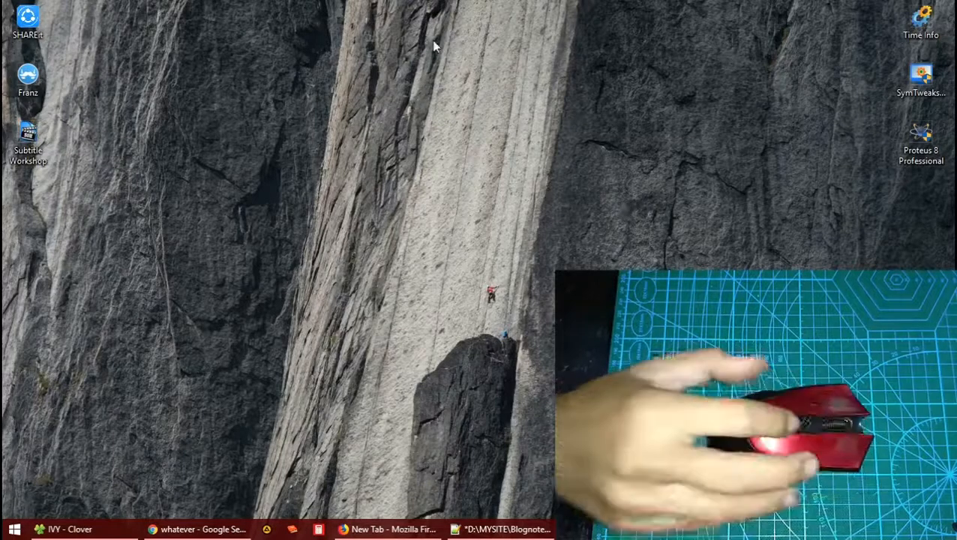
{"action": "mouse_move", "coordinate": [621, 191]}
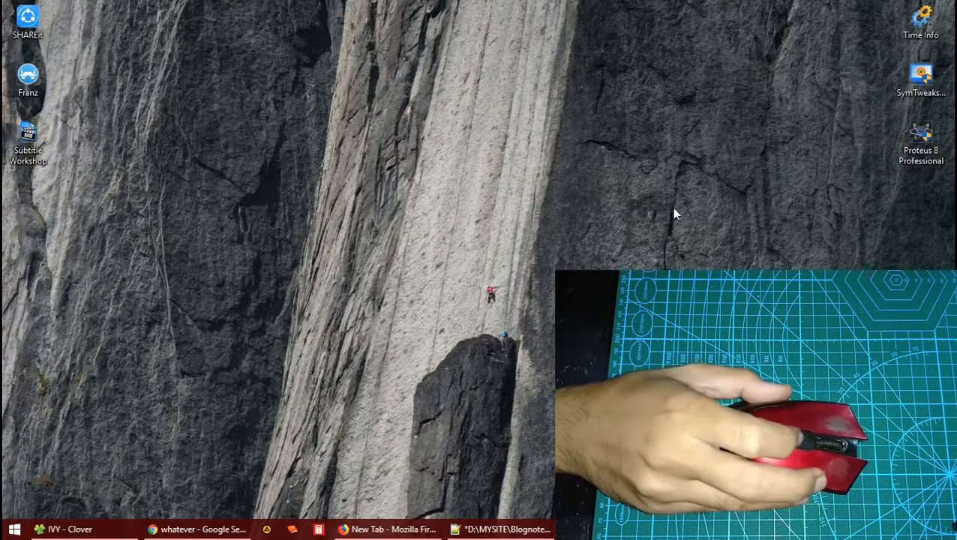
{"action": "mouse_move", "coordinate": [734, 212]}
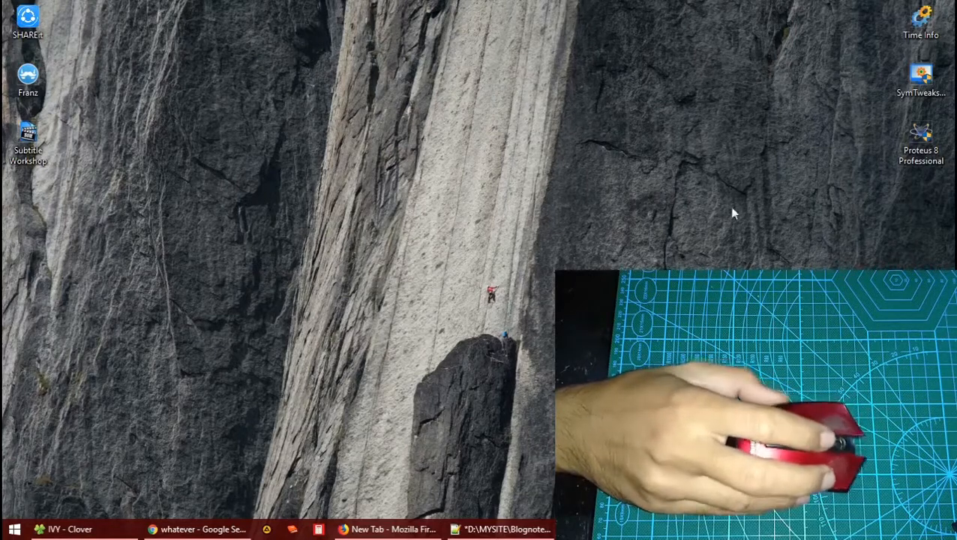
{"action": "mouse_move", "coordinate": [682, 233]}
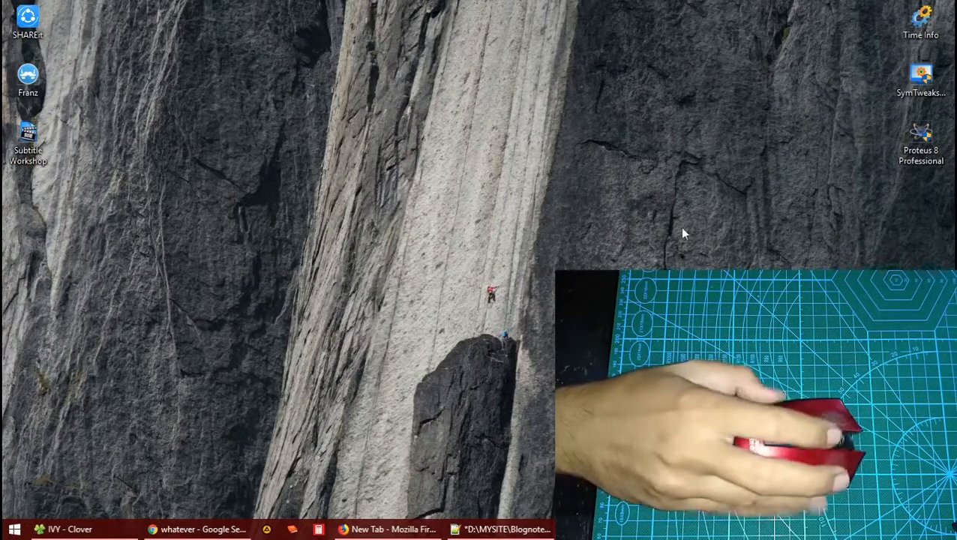
{"action": "mouse_move", "coordinate": [662, 264]}
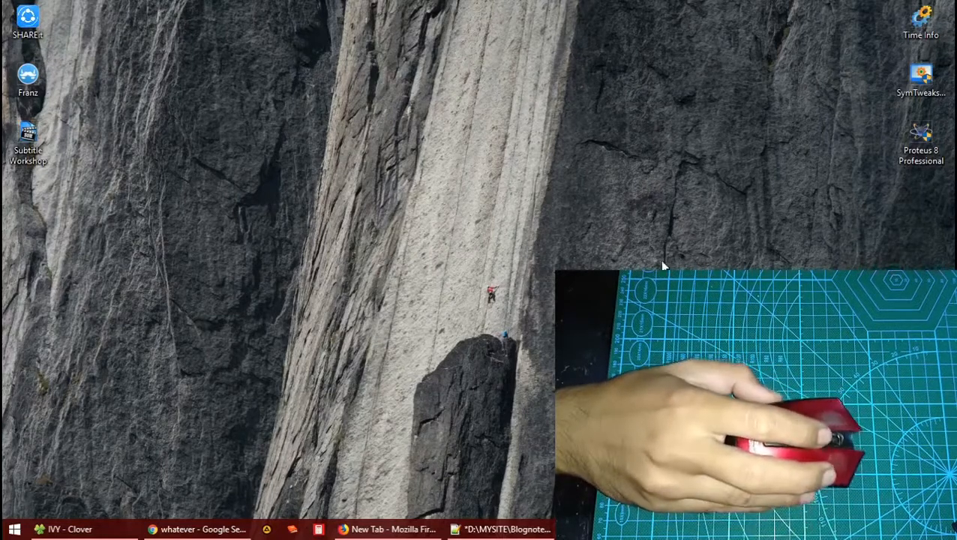
{"action": "mouse_move", "coordinate": [262, 434]}
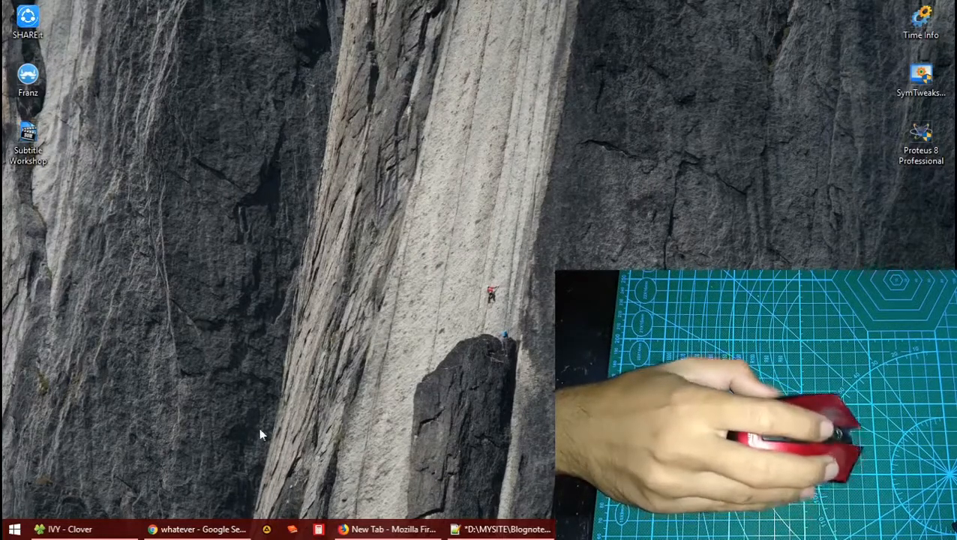
{"action": "mouse_move", "coordinate": [651, 145]}
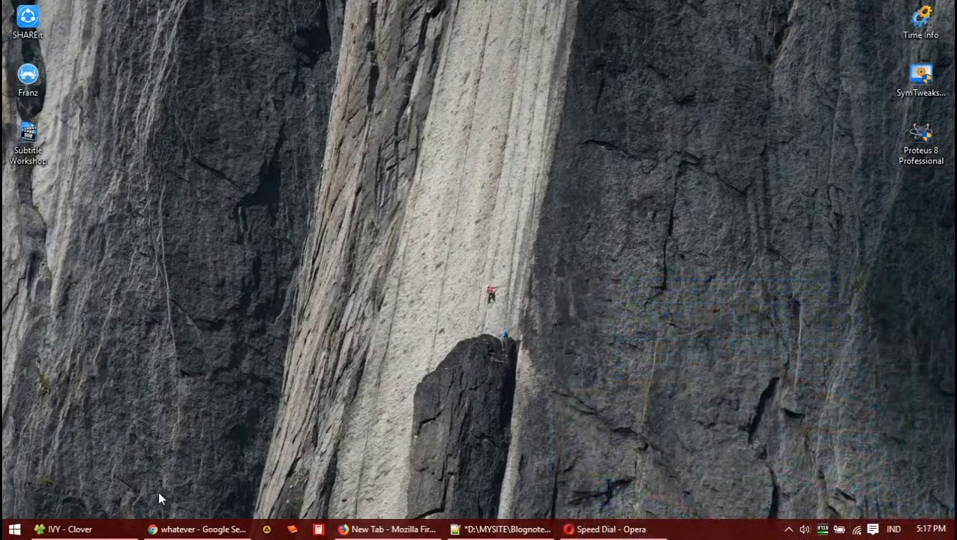
- Restore the Chrome window with the 'whatever' search results from the taskbar
{"action": "left_click", "coordinate": [197, 529]}
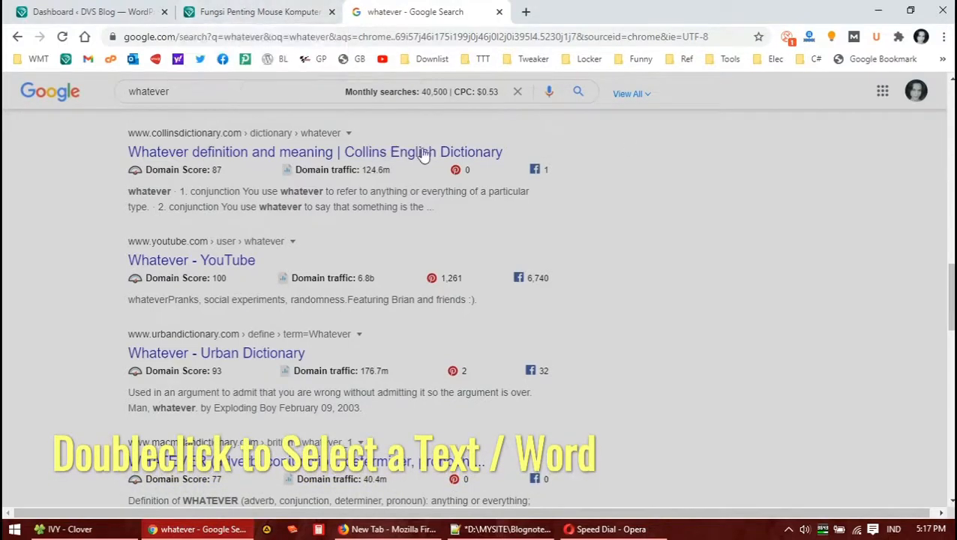
{"action": "scroll", "scroll_direction": "up", "scroll_amount": 3}
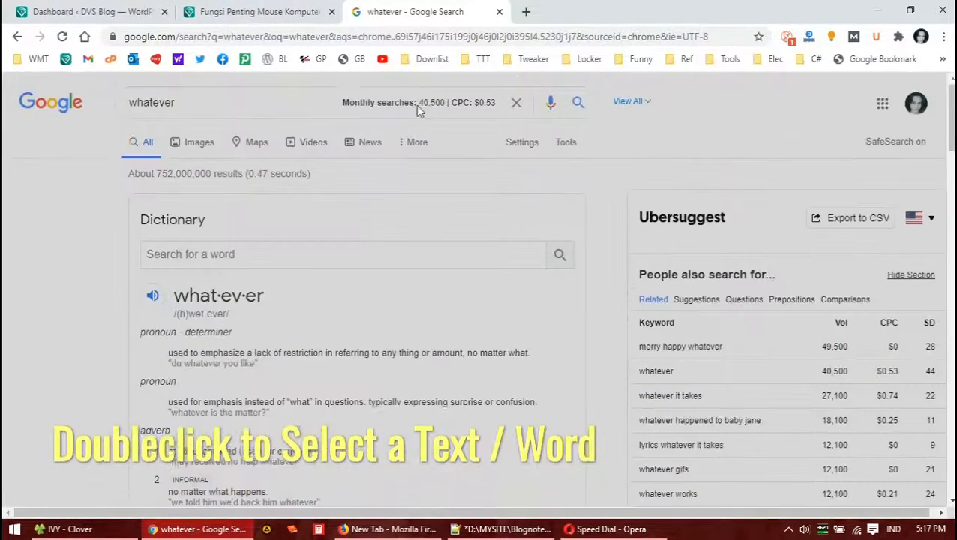
{"action": "left_click", "coordinate": [258, 11]}
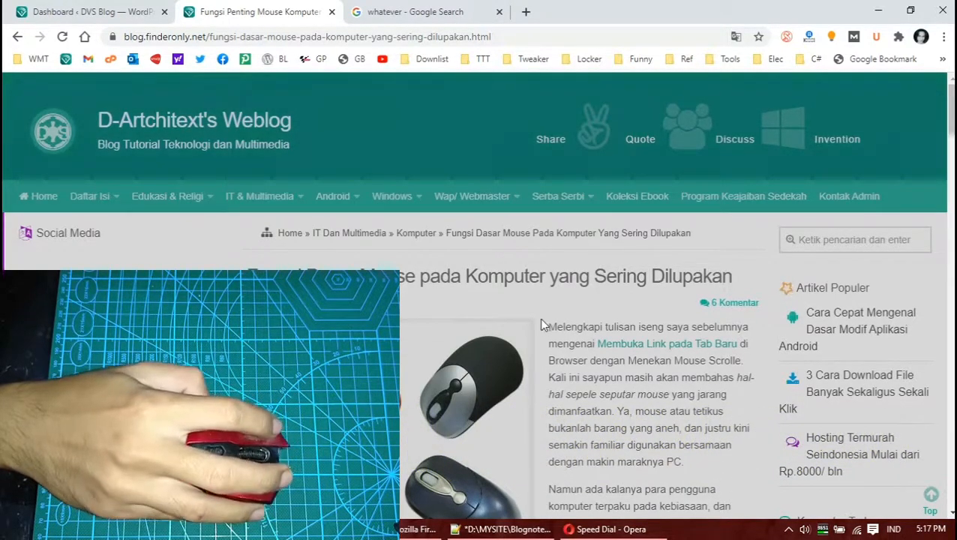
- Select one word in the mouse-functions article's first paragraph with a double-click
{"action": "double_click", "coordinate": [576, 326]}
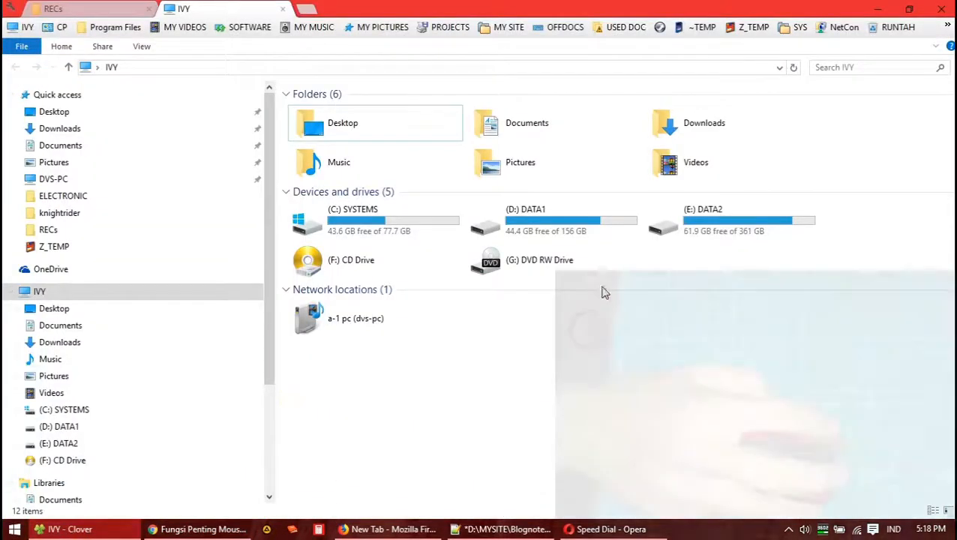
{"action": "mouse_move", "coordinate": [551, 221]}
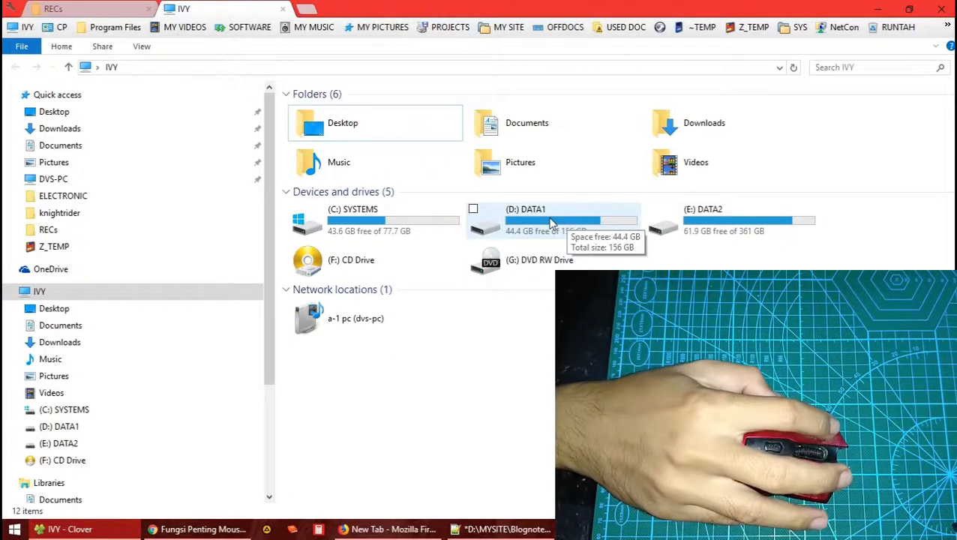
{"action": "left_click", "coordinate": [551, 220]}
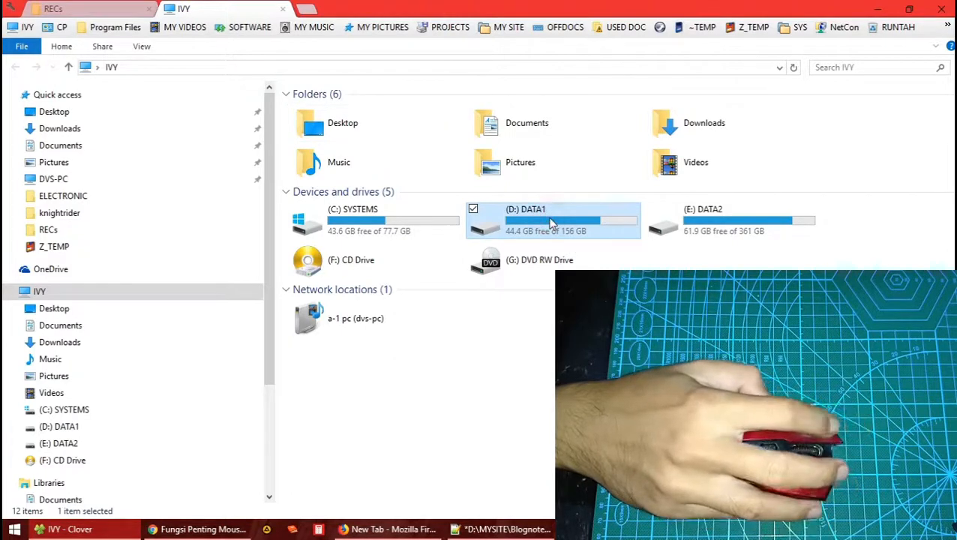
{"action": "left_click", "coordinate": [356, 318]}
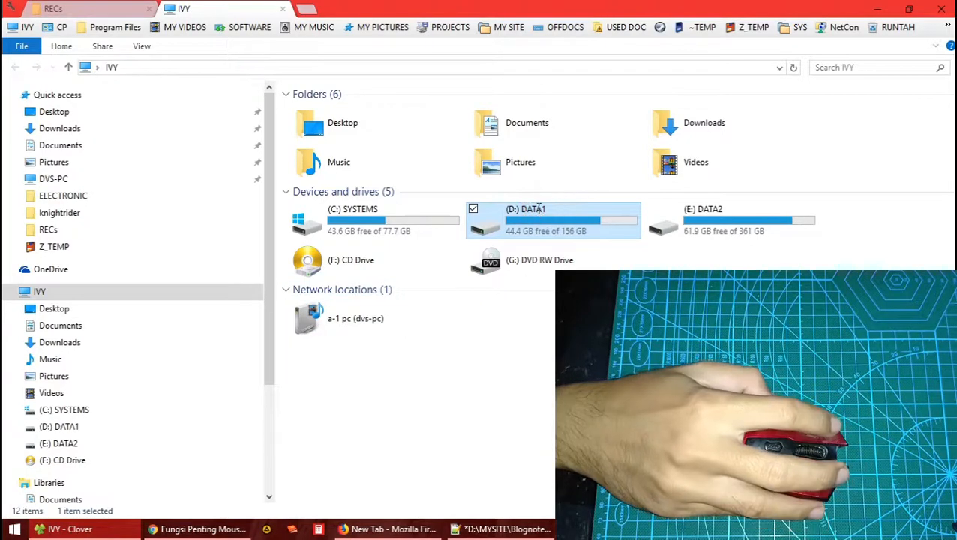
{"action": "double_click", "coordinate": [530, 210]}
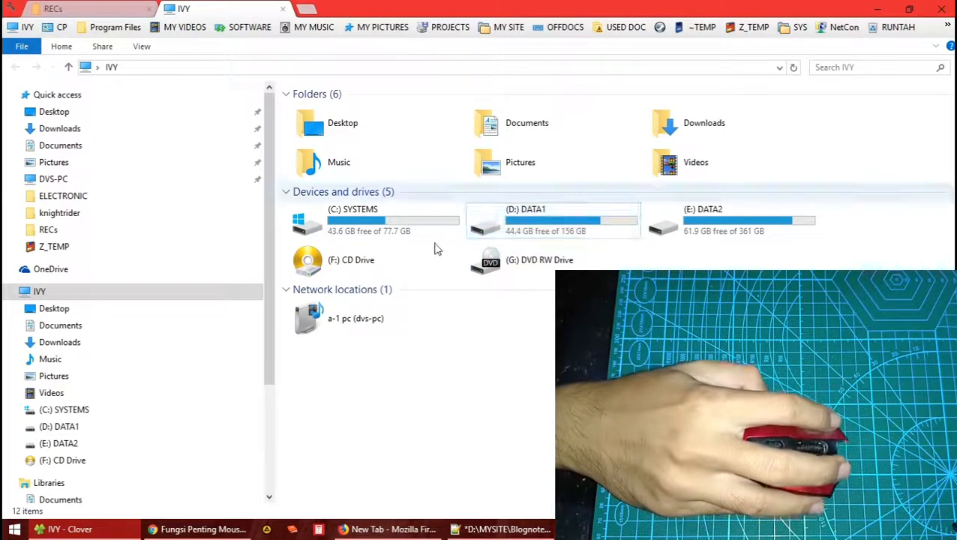
{"action": "left_click", "coordinate": [555, 219]}
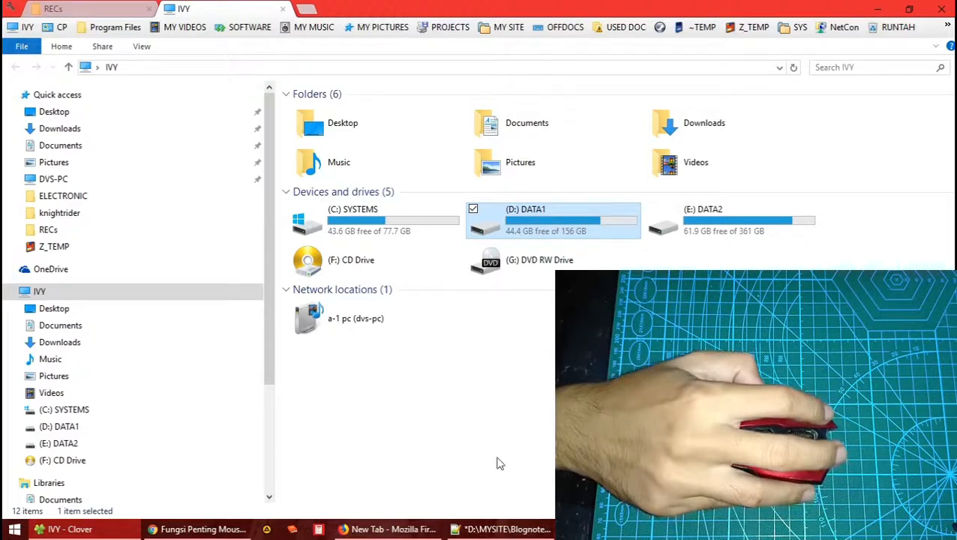
{"action": "left_click", "coordinate": [197, 529]}
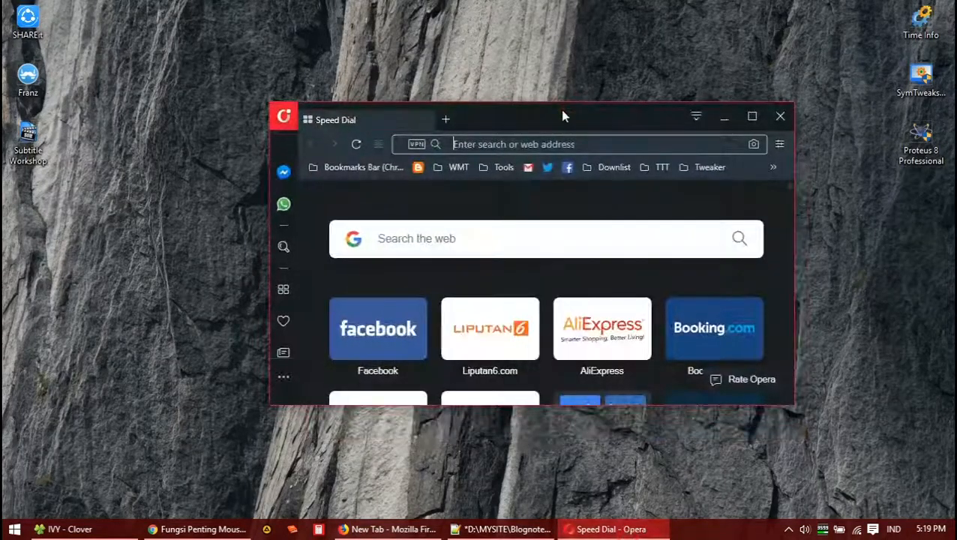
- Move Opera's Speed Dial window slightly left by its title bar
{"action": "left_click_drag", "start_coordinate": [564, 115], "coordinate": [606, 120]}
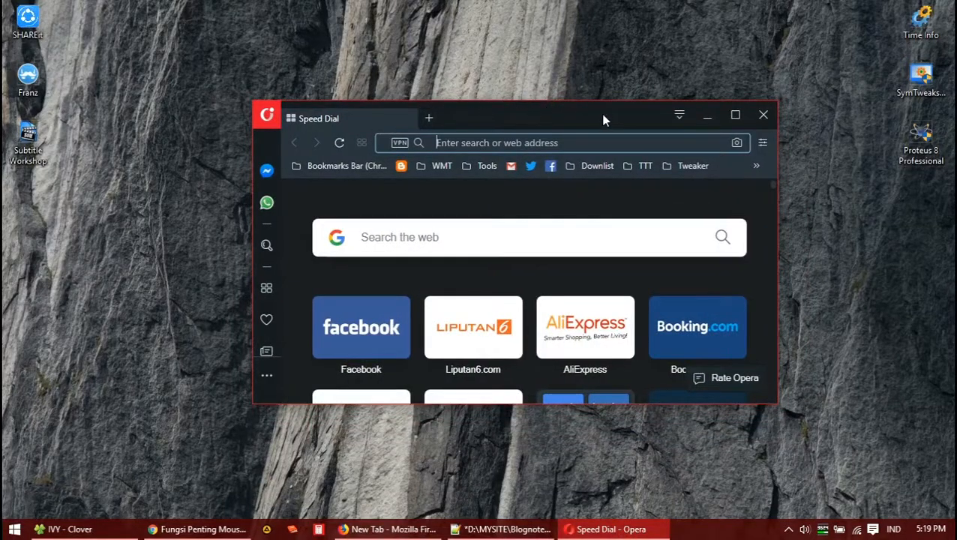
{"action": "mouse_move", "coordinate": [736, 115]}
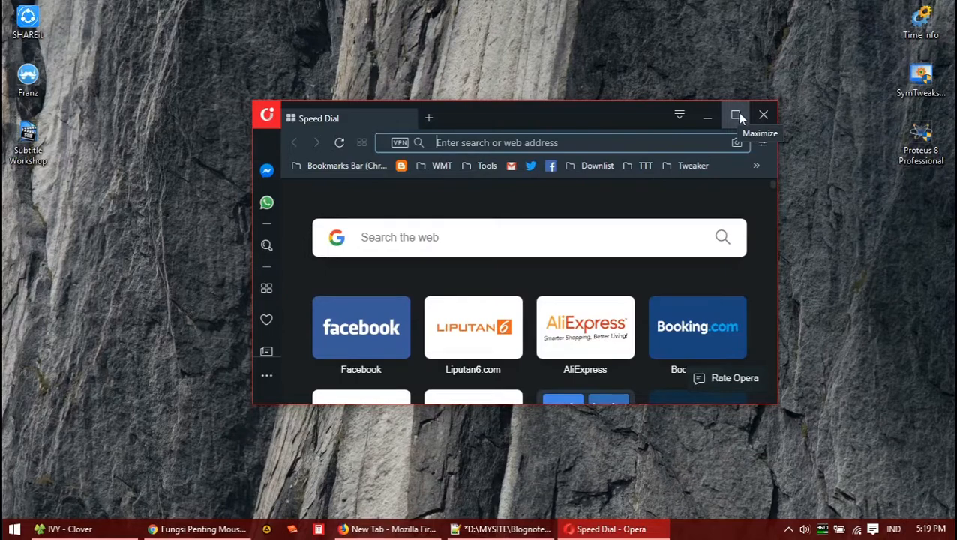
{"action": "mouse_move", "coordinate": [527, 115]}
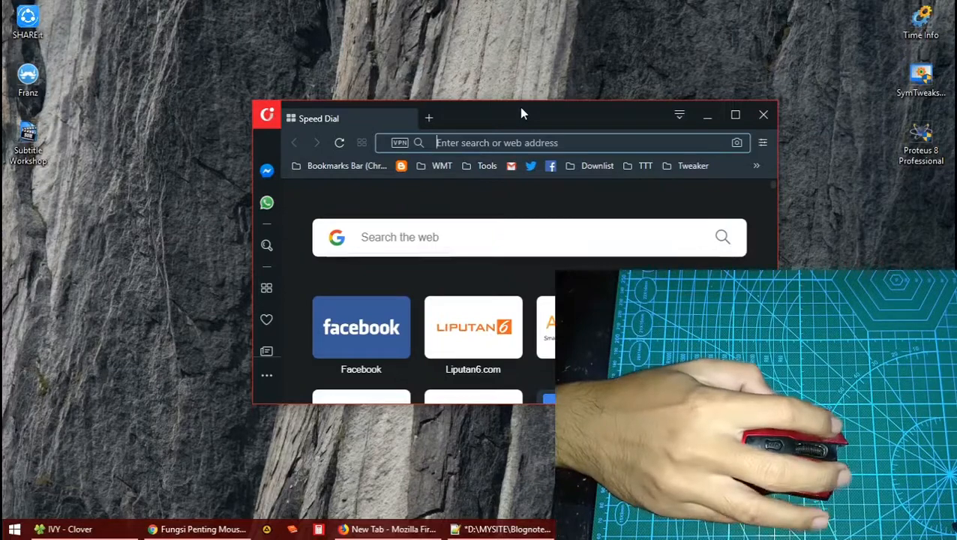
{"action": "left_click", "coordinate": [734, 115]}
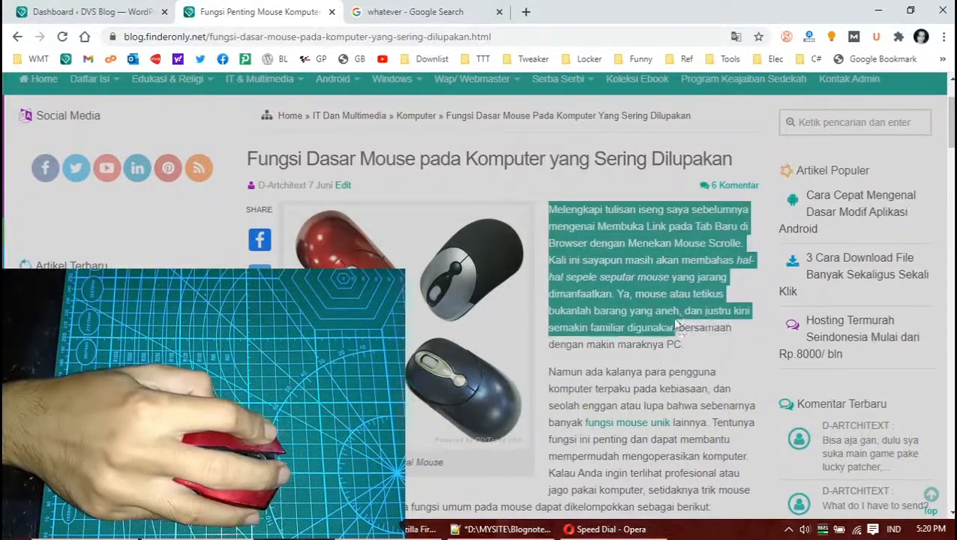
- Scroll through the mouse-functions article to extend the text selection, ending near the top
{"action": "scroll", "scroll_direction": "down", "scroll_amount": 3}
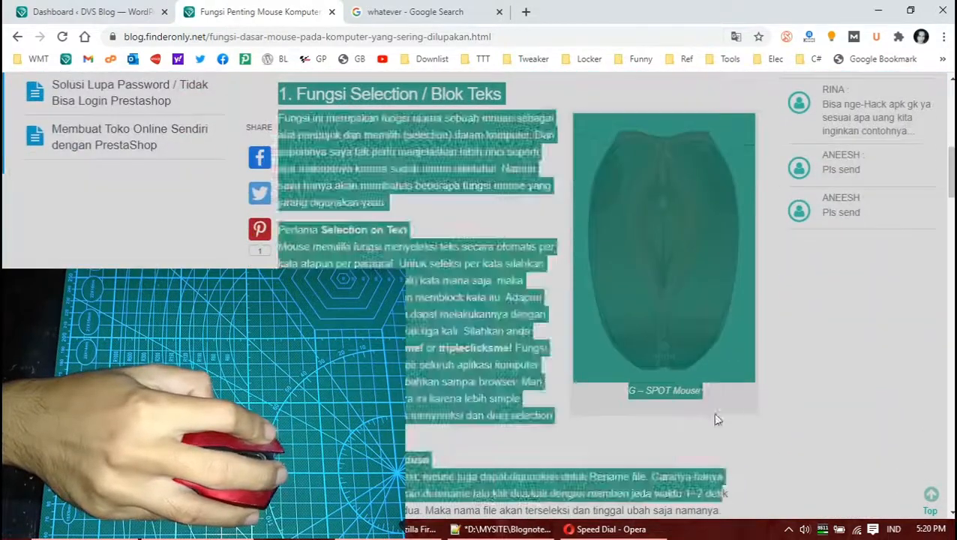
{"action": "scroll", "scroll_direction": "down", "scroll_amount": 3}
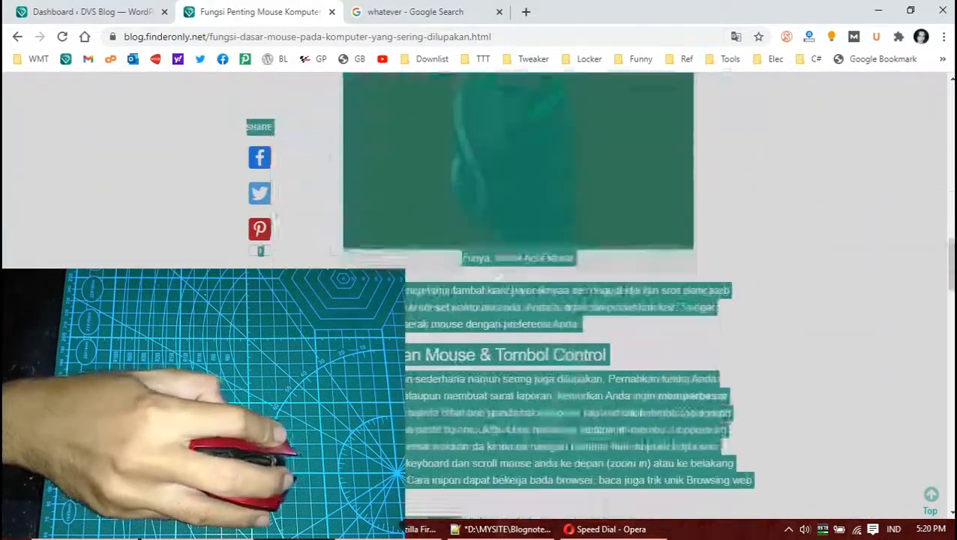
{"action": "scroll", "scroll_direction": "up", "scroll_amount": 3}
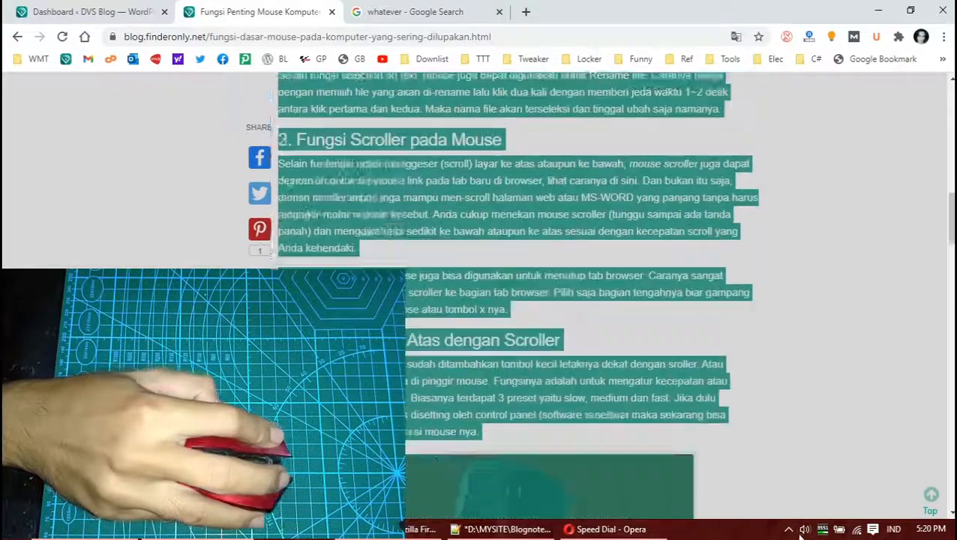
{"action": "scroll", "scroll_direction": "up", "scroll_amount": 3}
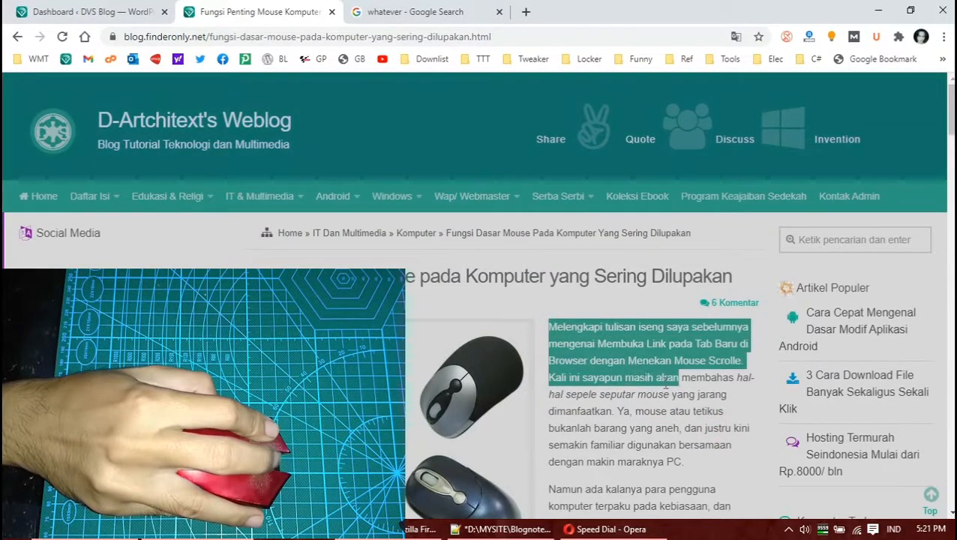
{"action": "scroll", "scroll_direction": "down", "scroll_amount": 3}
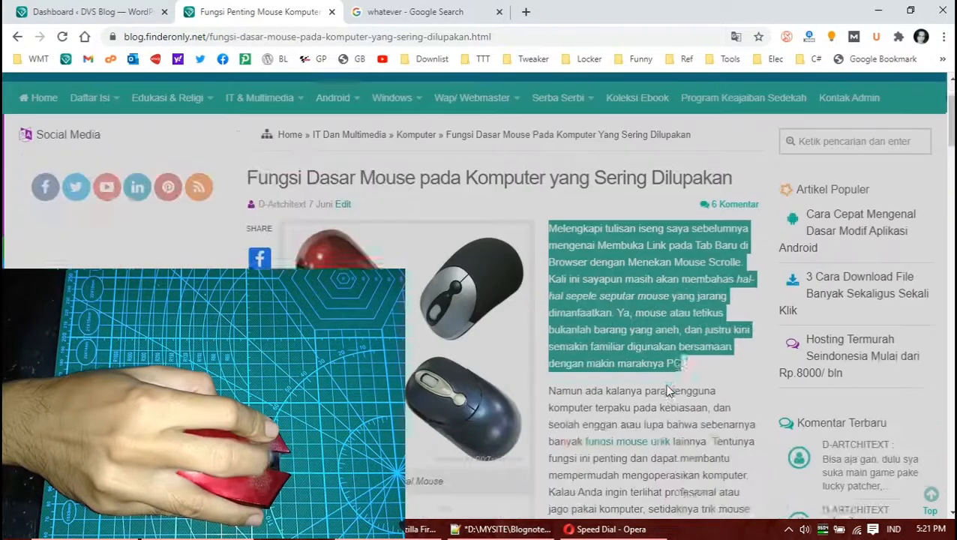
{"action": "scroll", "scroll_direction": "down", "scroll_amount": 3}
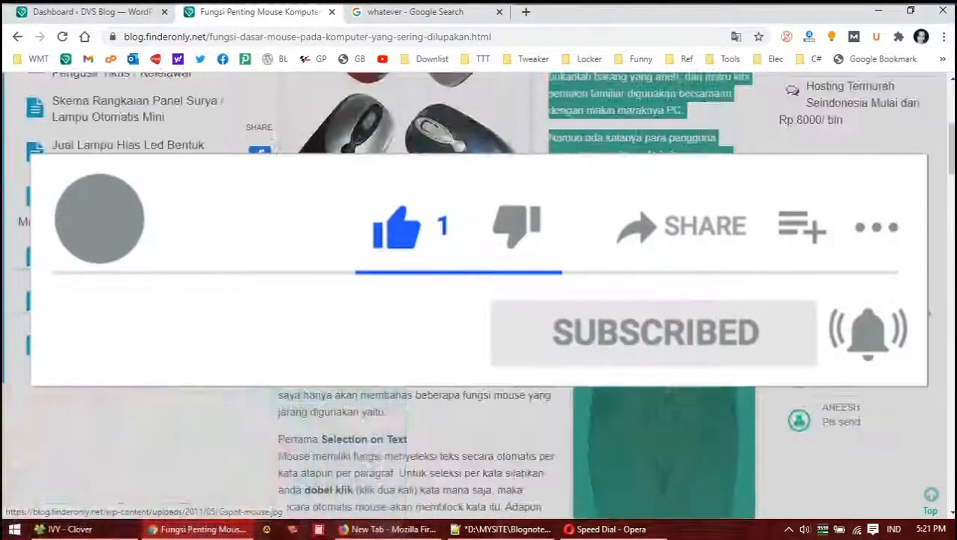
{"action": "scroll", "scroll_direction": "up", "scroll_amount": 3}
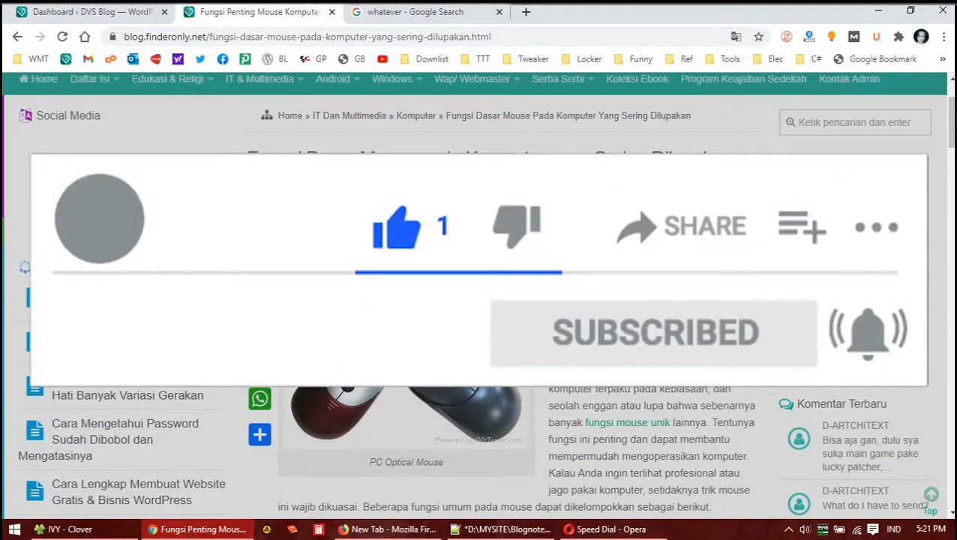